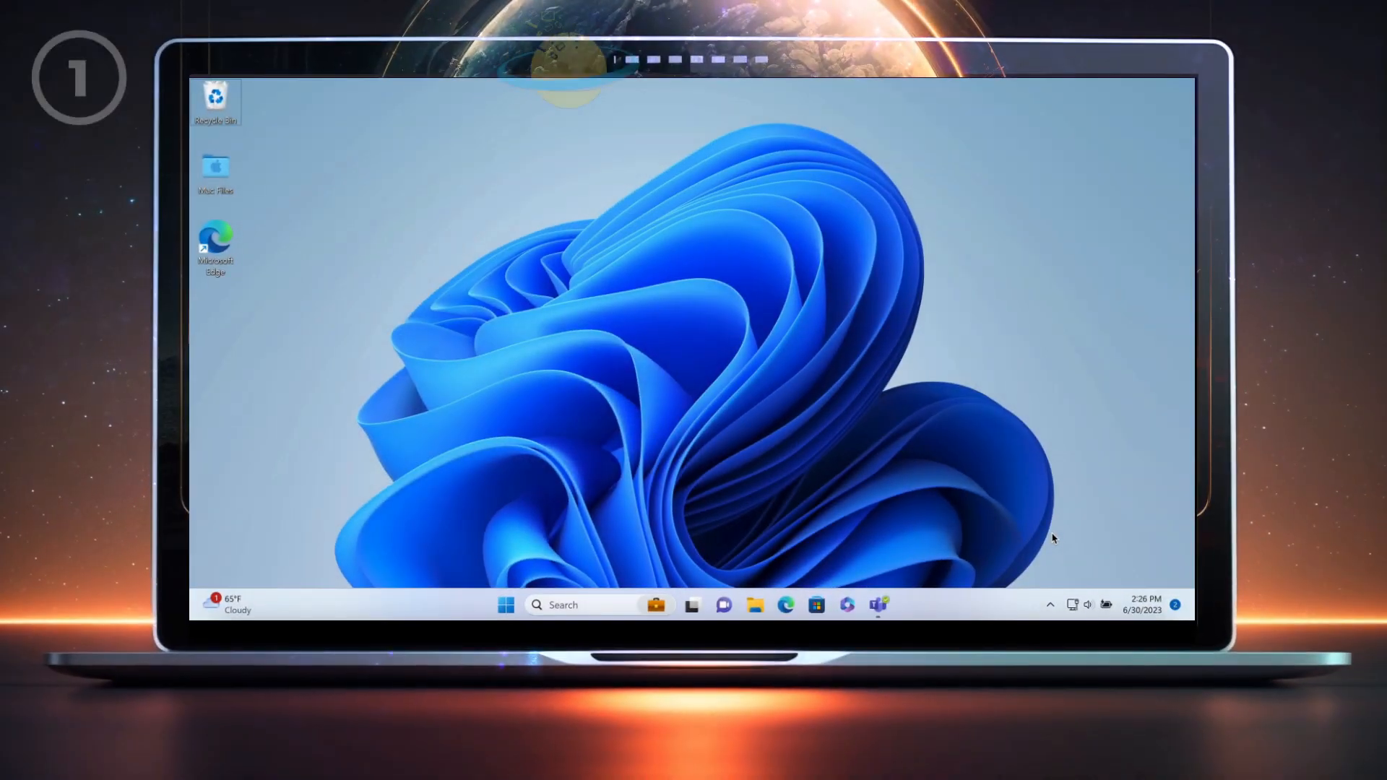
- Check the hidden tray icons, then reach the taskbar settings page from the taskbar menu
left_click(1049, 605)
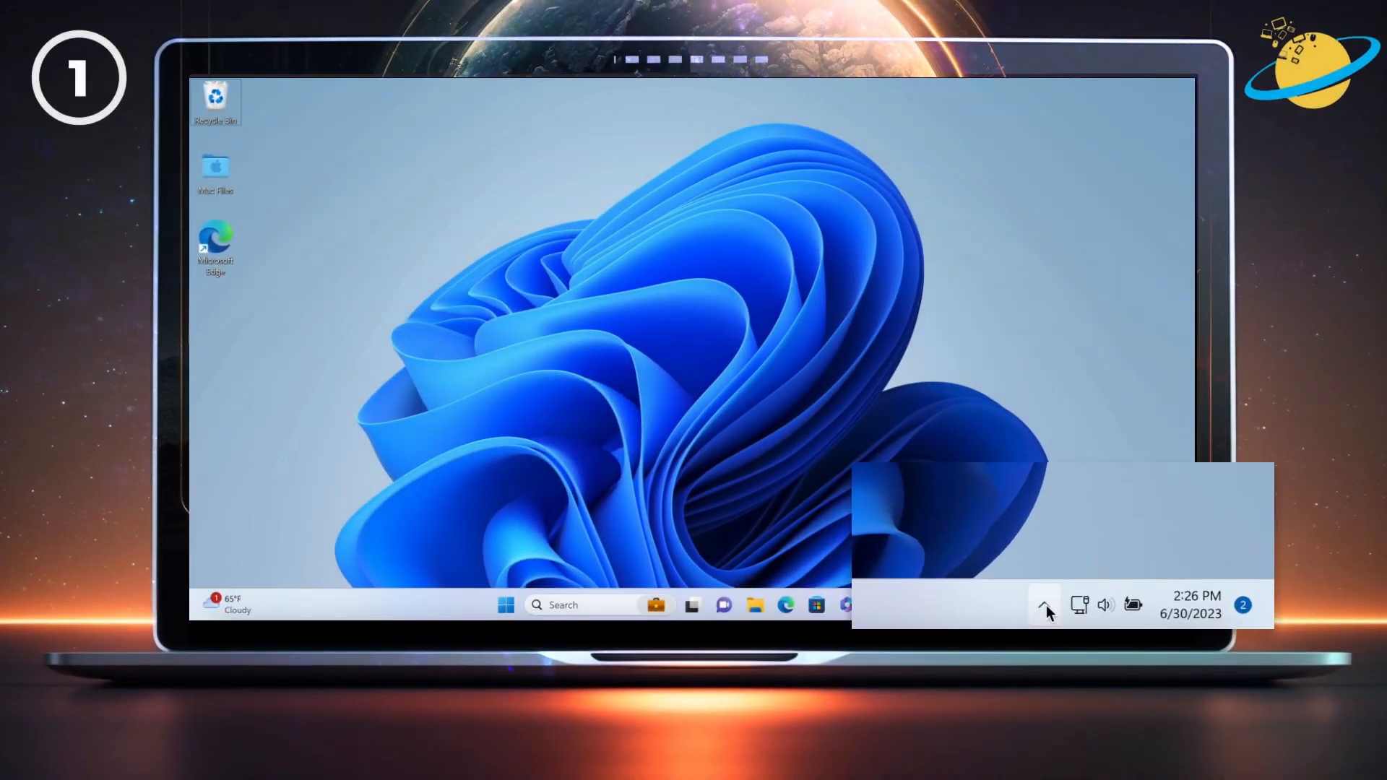
left_click(1044, 604)
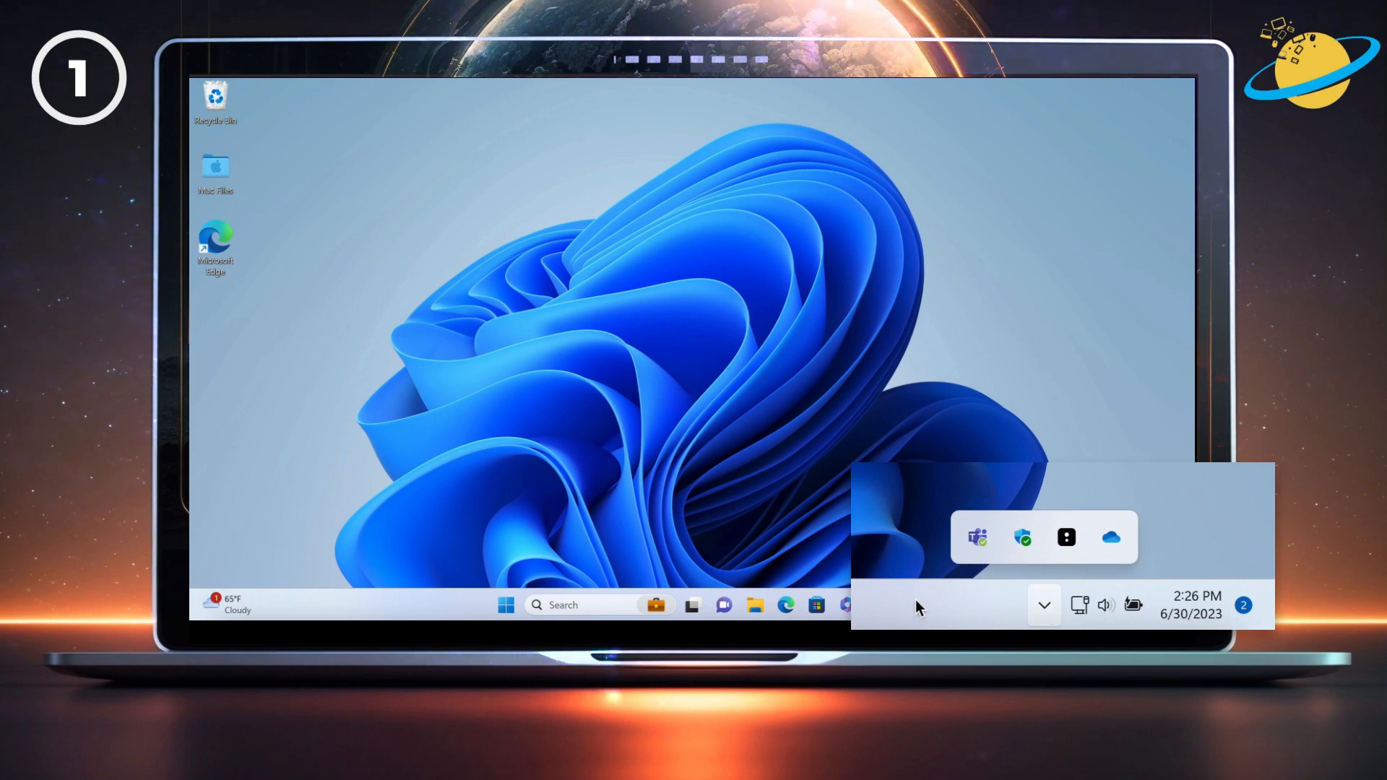
right_click(917, 605)
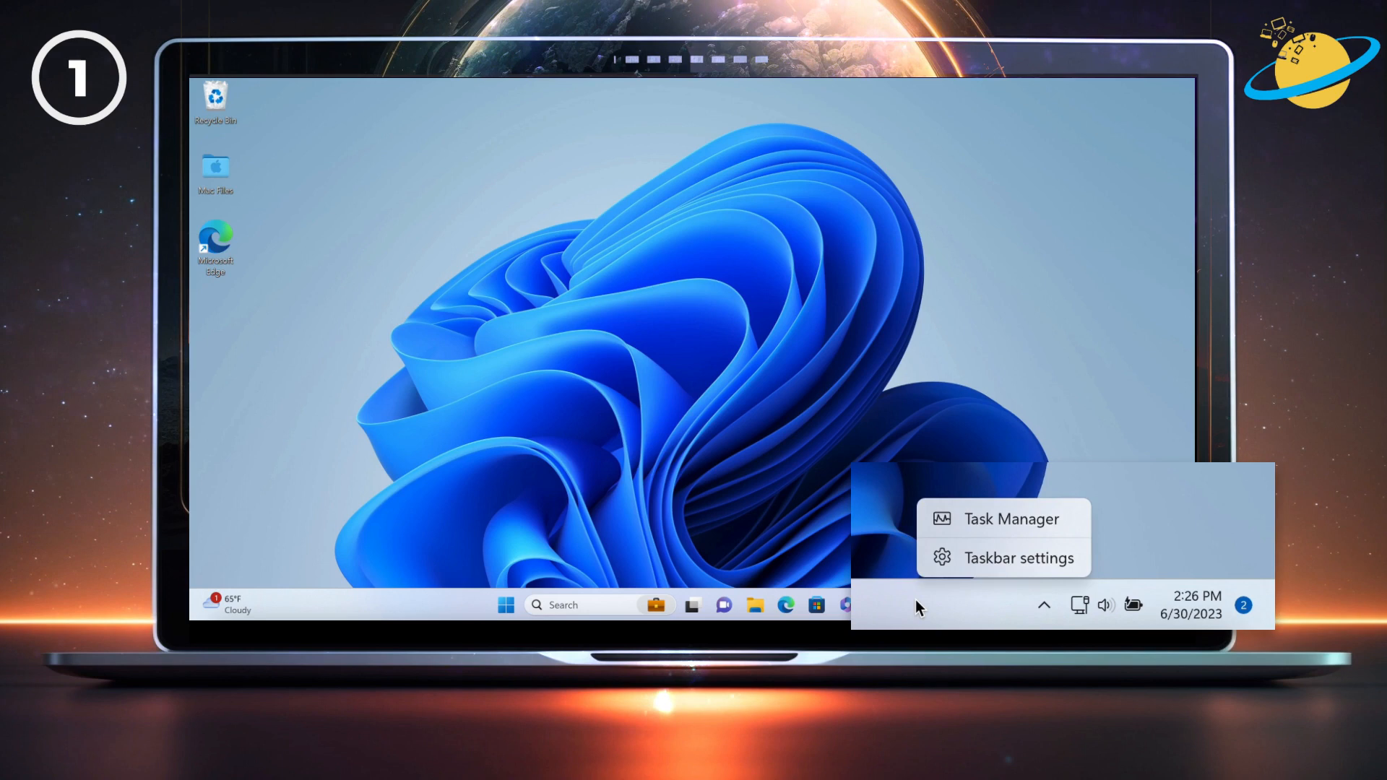
left_click(1019, 558)
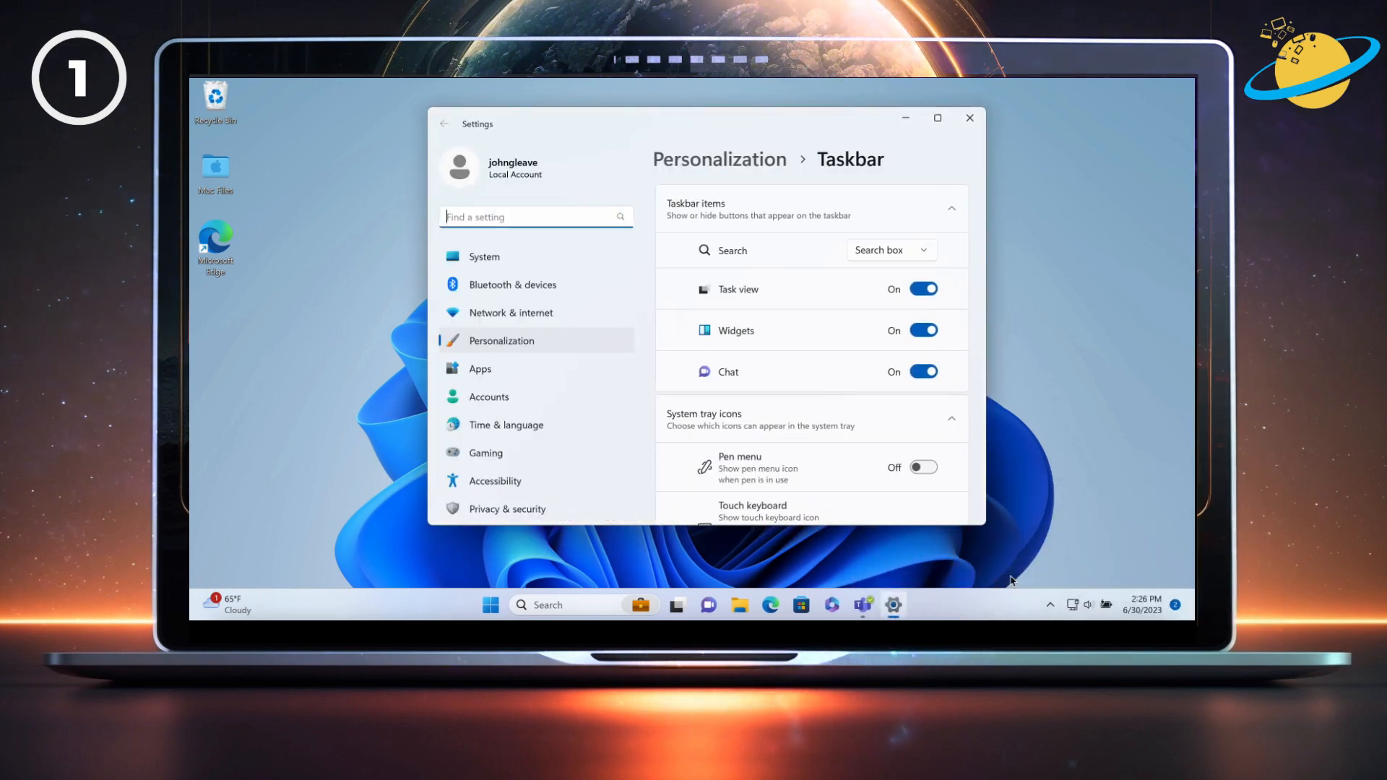
- Under Other system tray icons switch Microsoft OneDrive on, then close Settings
scroll("down", 3)
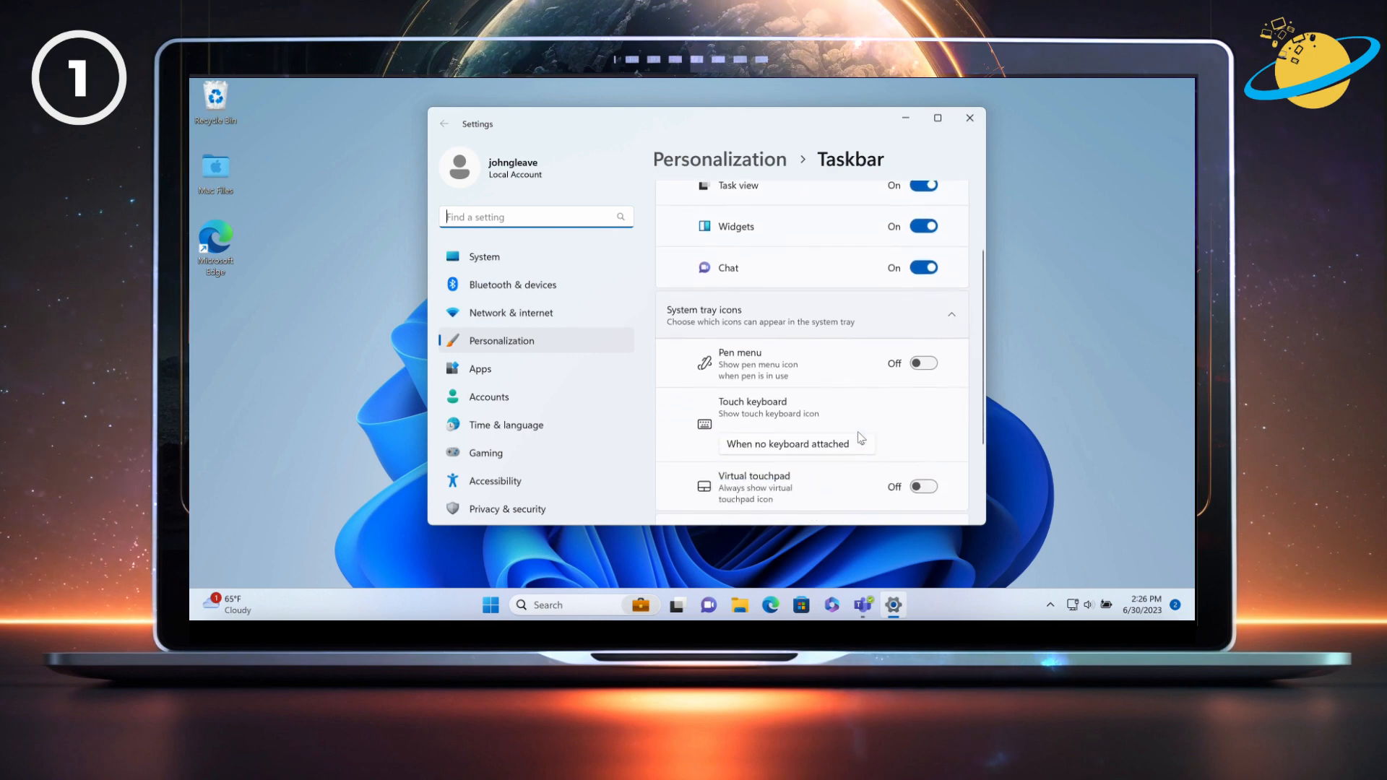
scroll("down", 3)
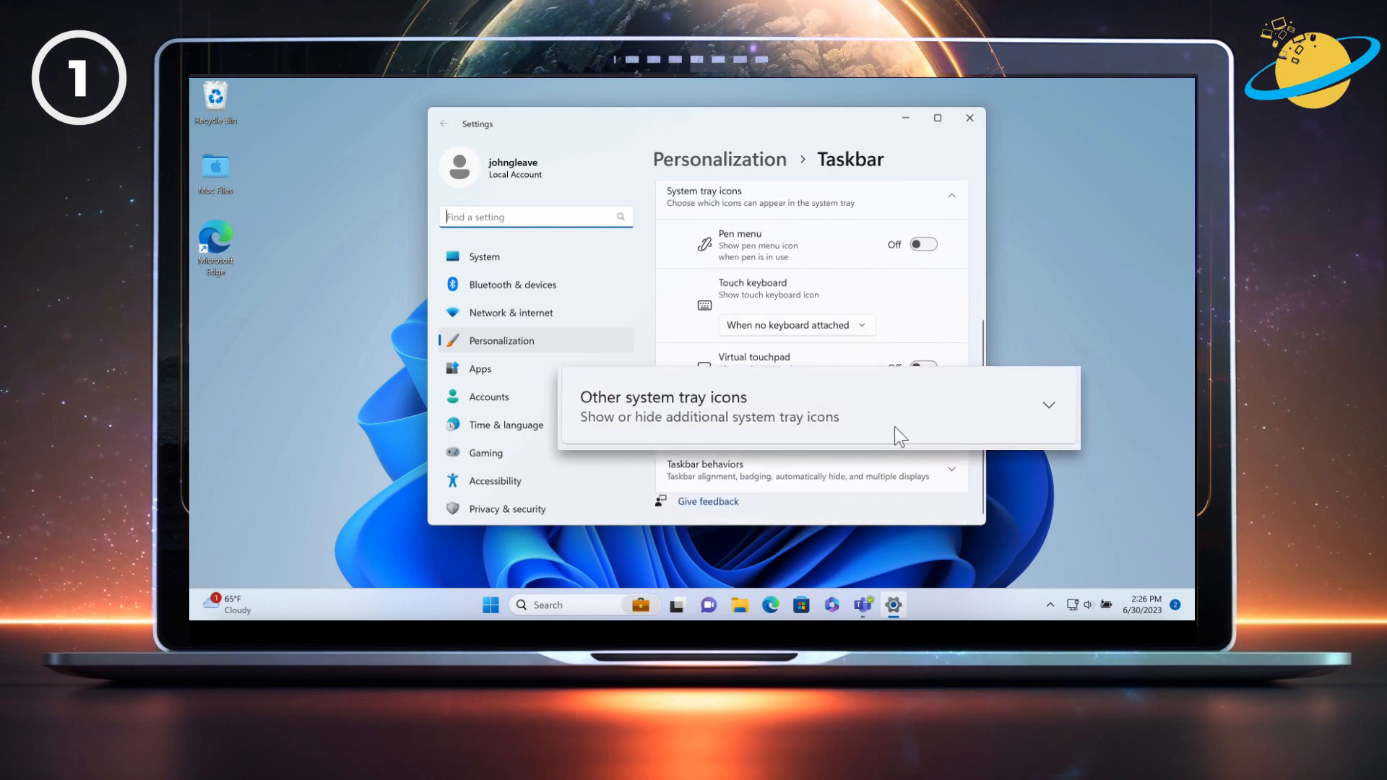
left_click(1048, 405)
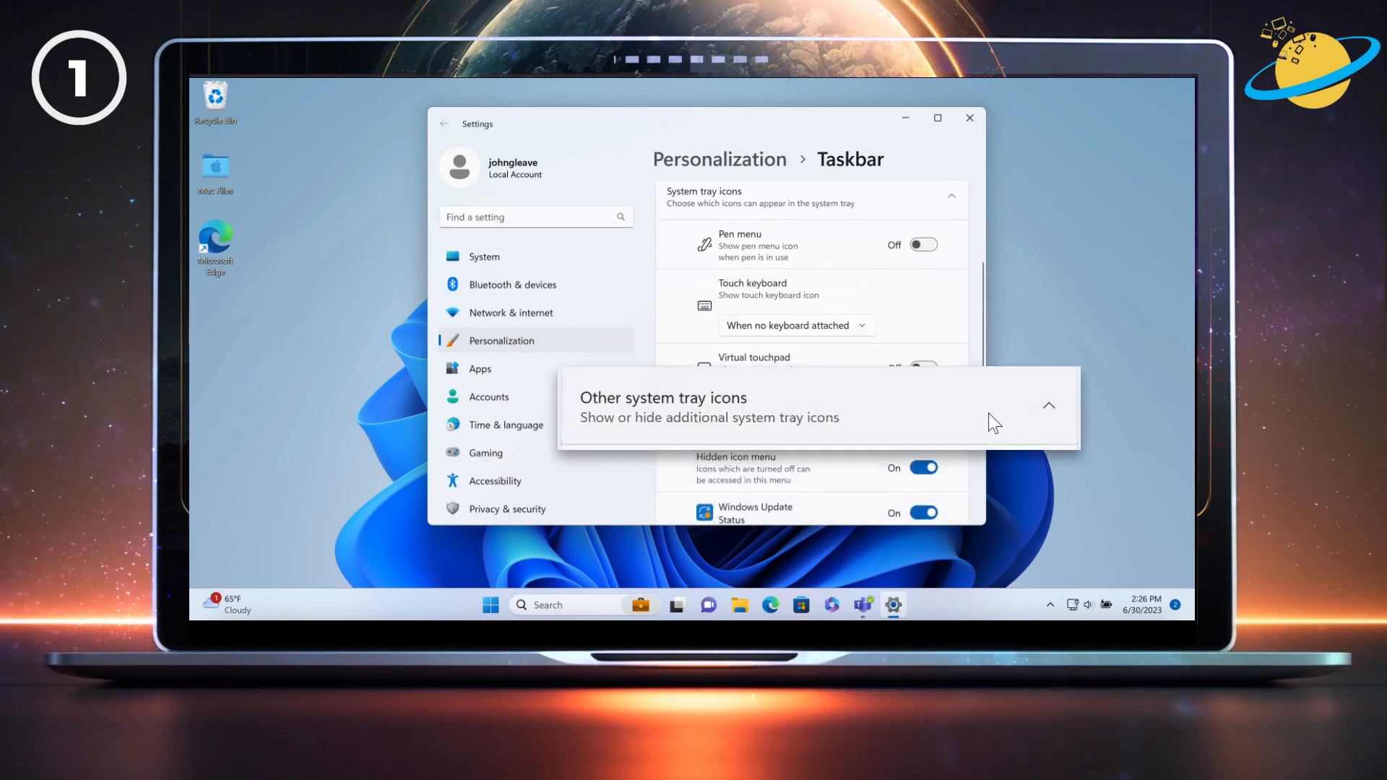
scroll("down", 3)
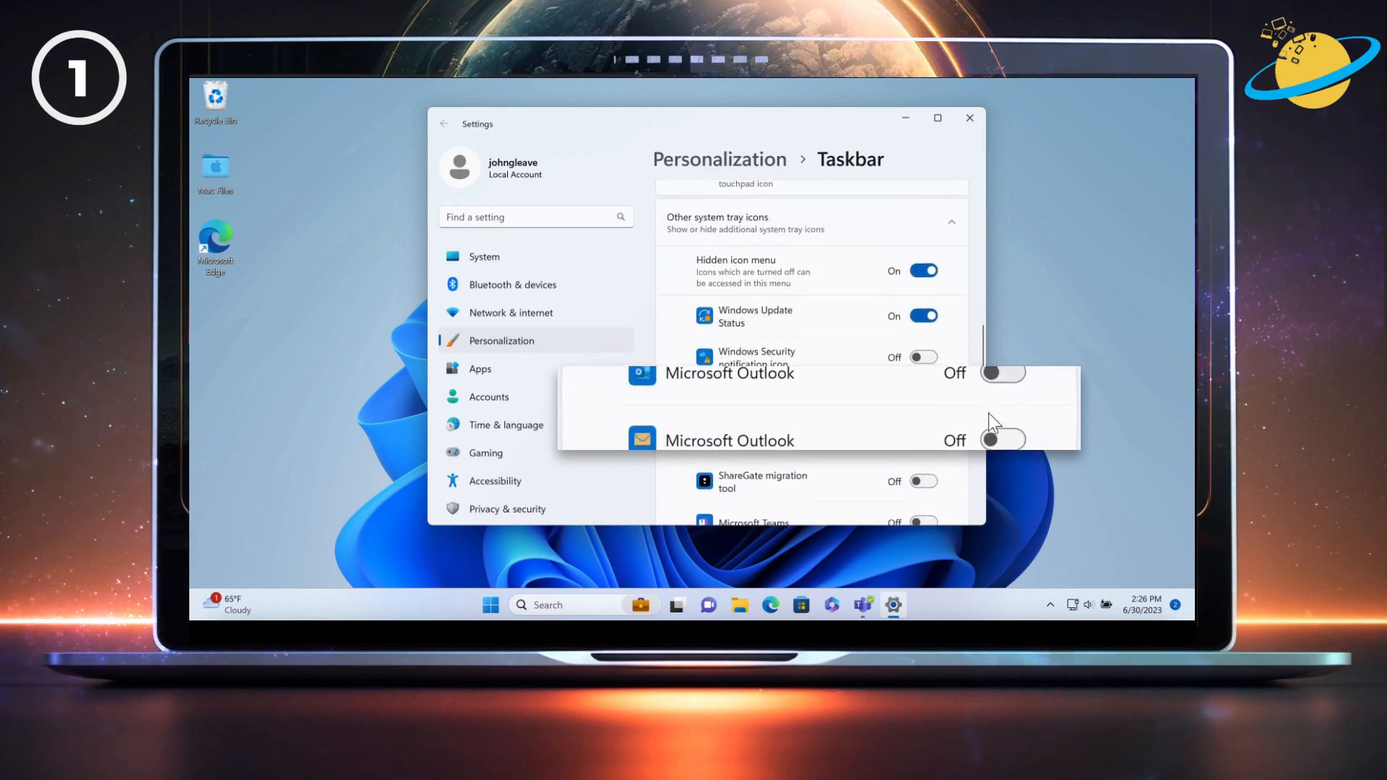
scroll("down", 3)
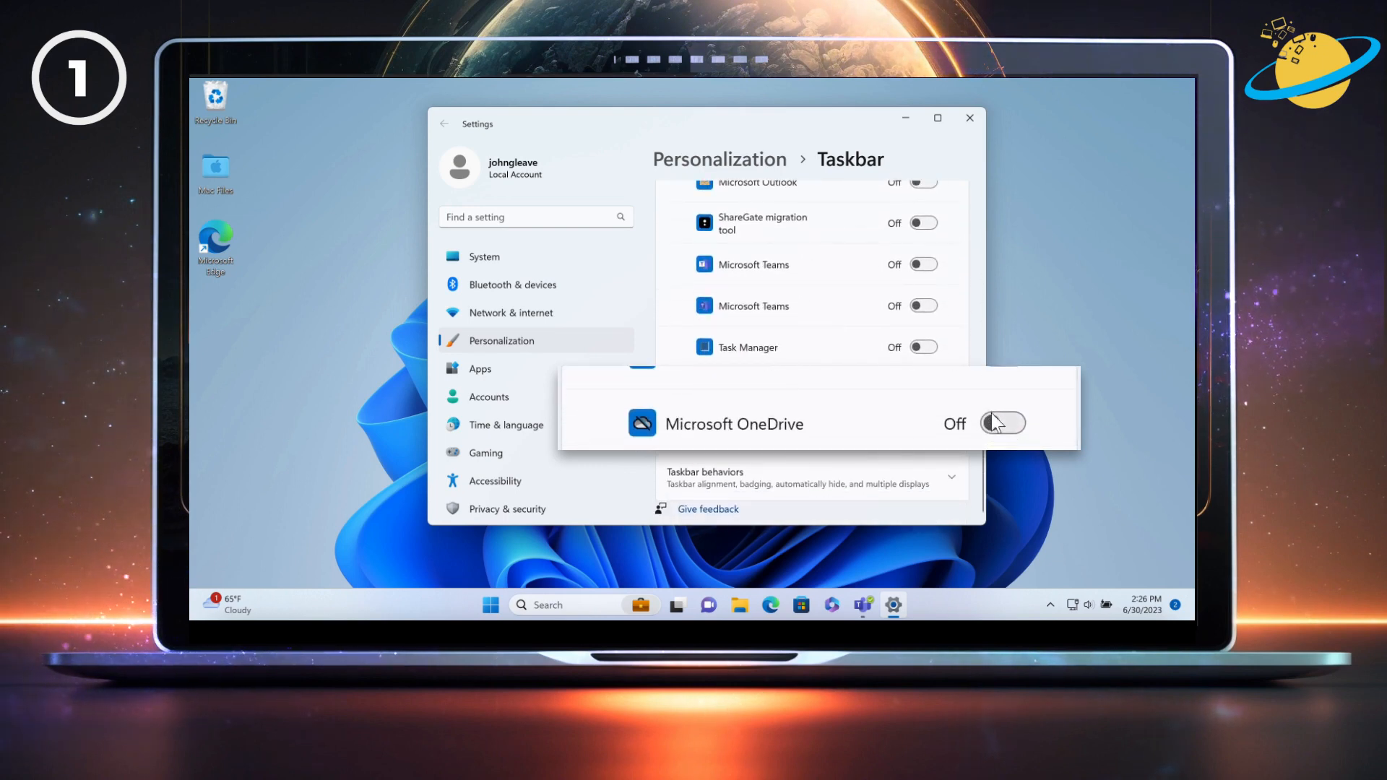
left_click(1001, 423)
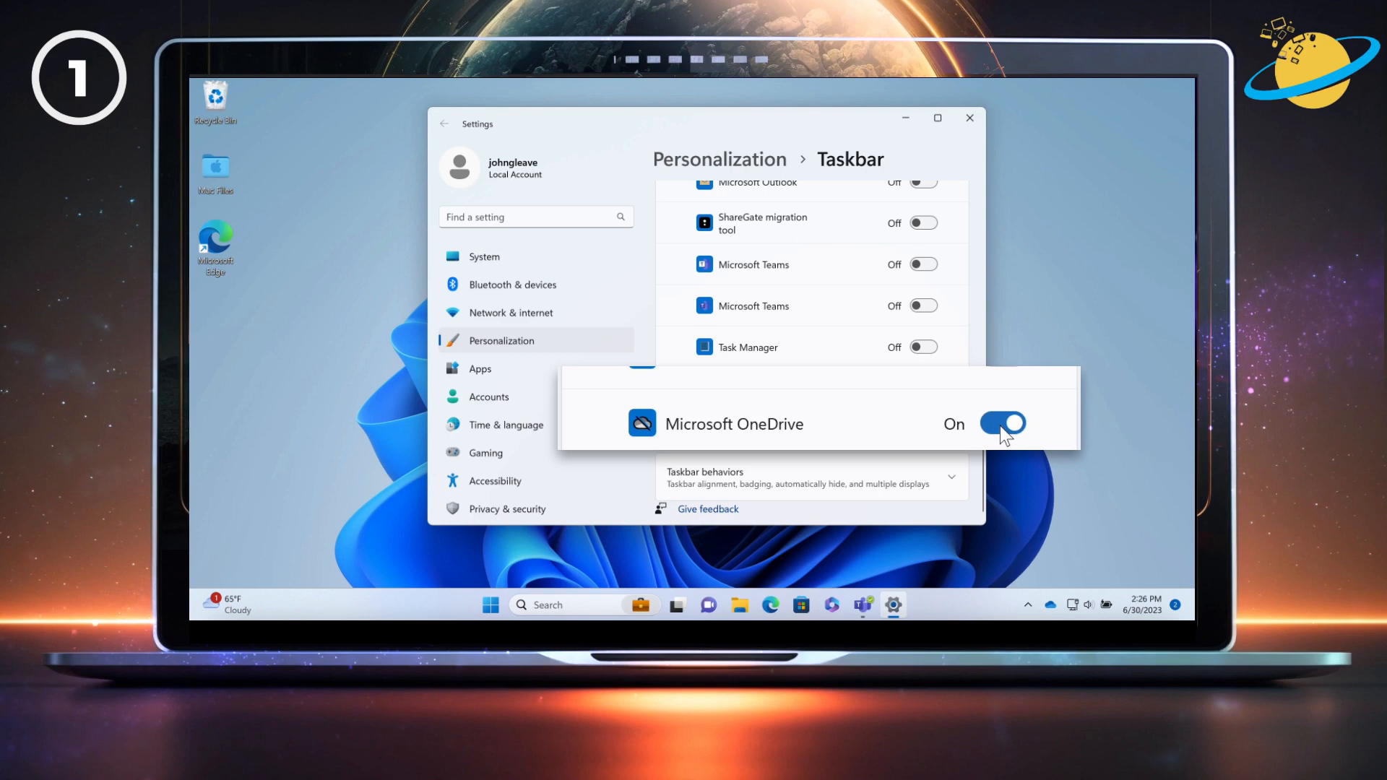
left_click(967, 117)
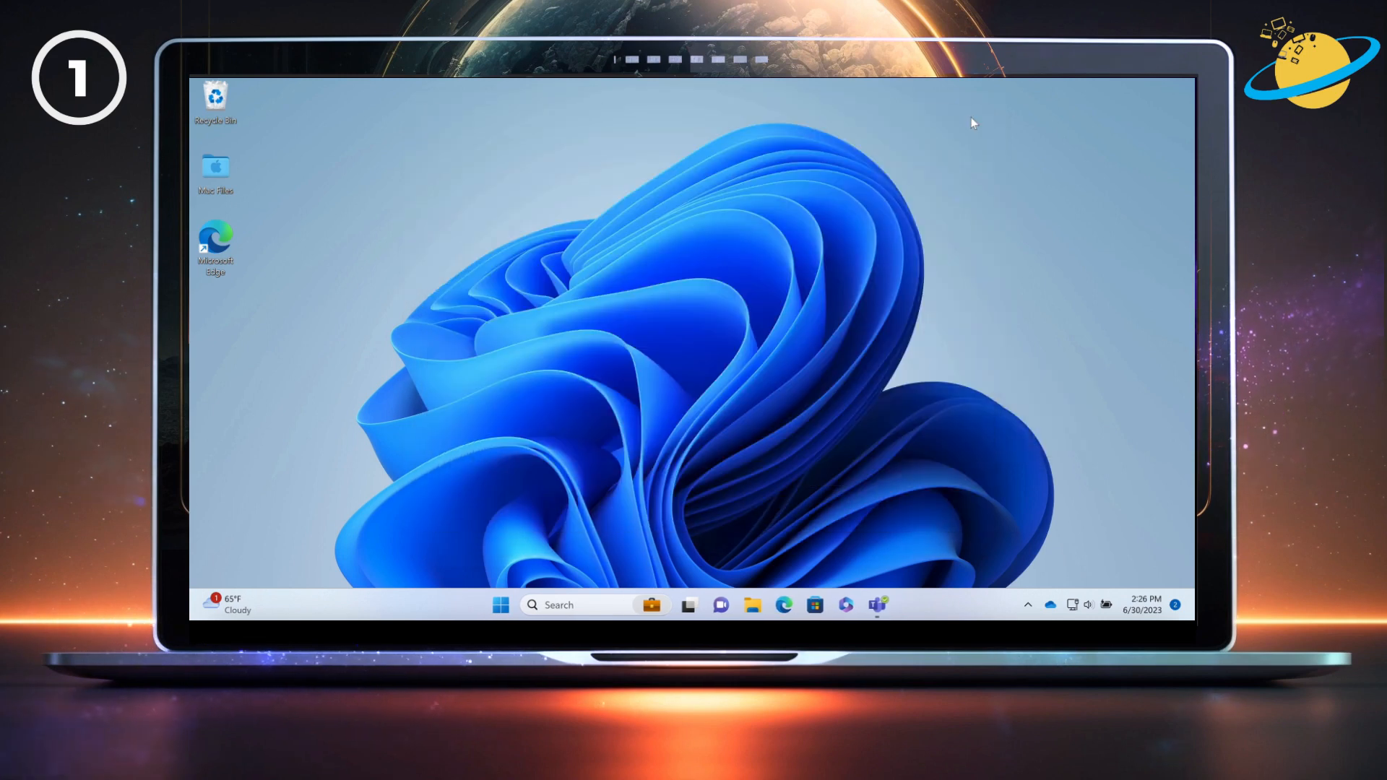
- From the OneDrive tray panel, reach the Account page of OneDrive settings
left_click(1046, 606)
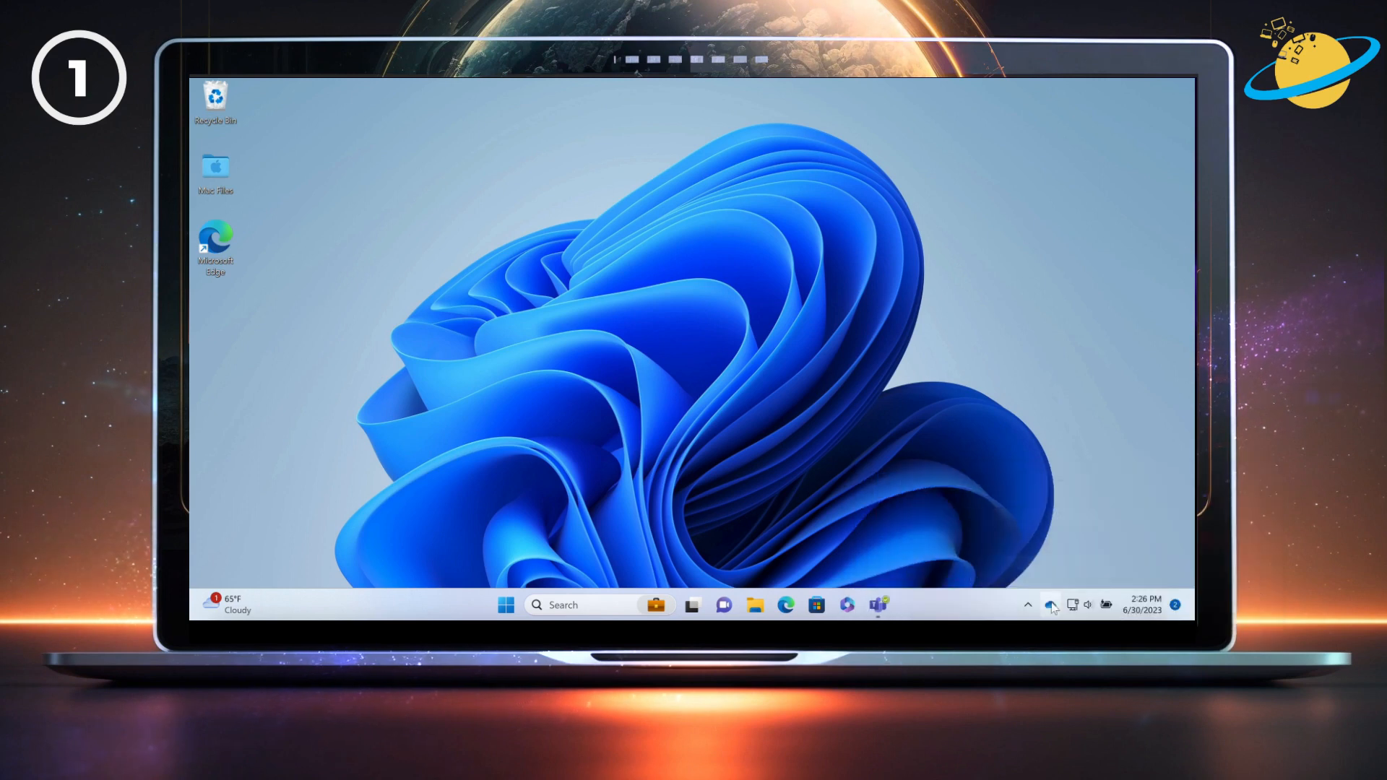
left_click(1050, 604)
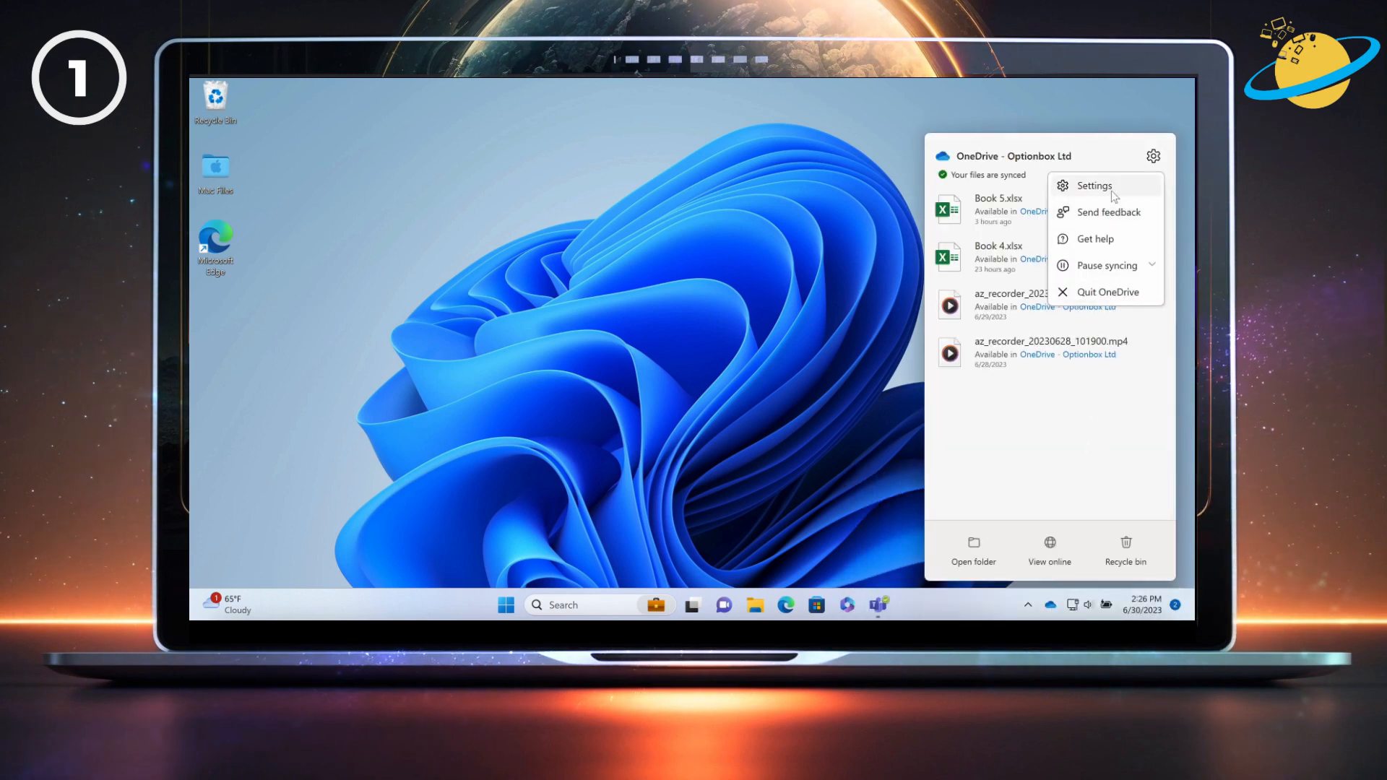
left_click(1094, 186)
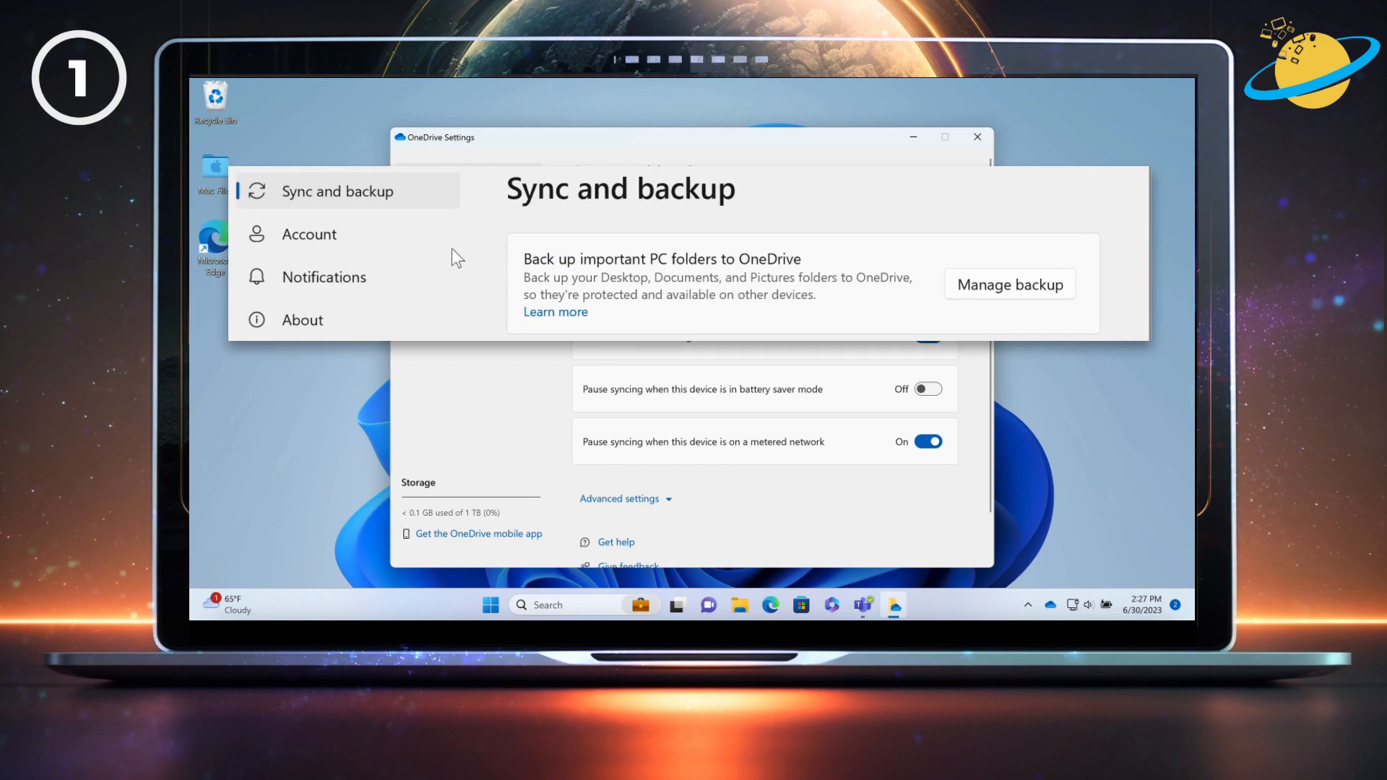
left_click(310, 234)
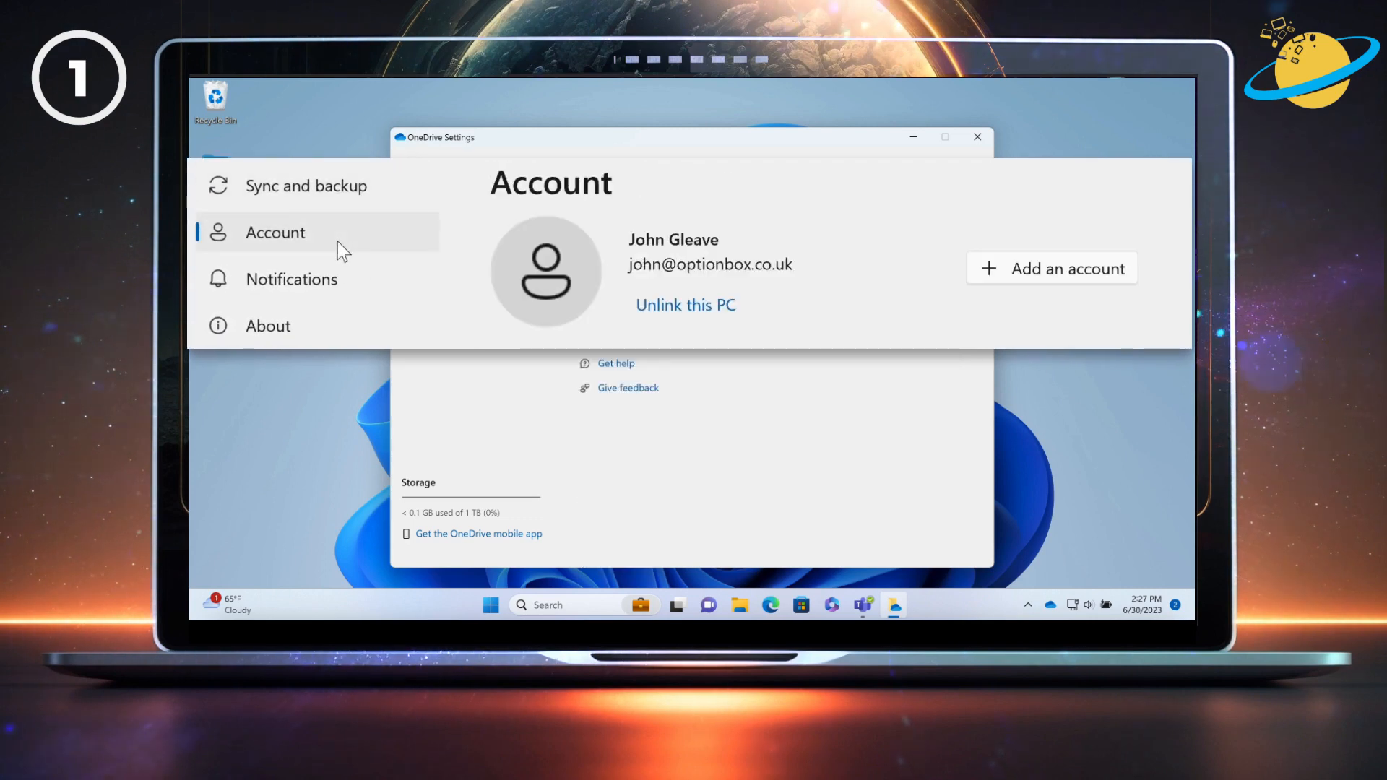
mouse_move(636, 297)
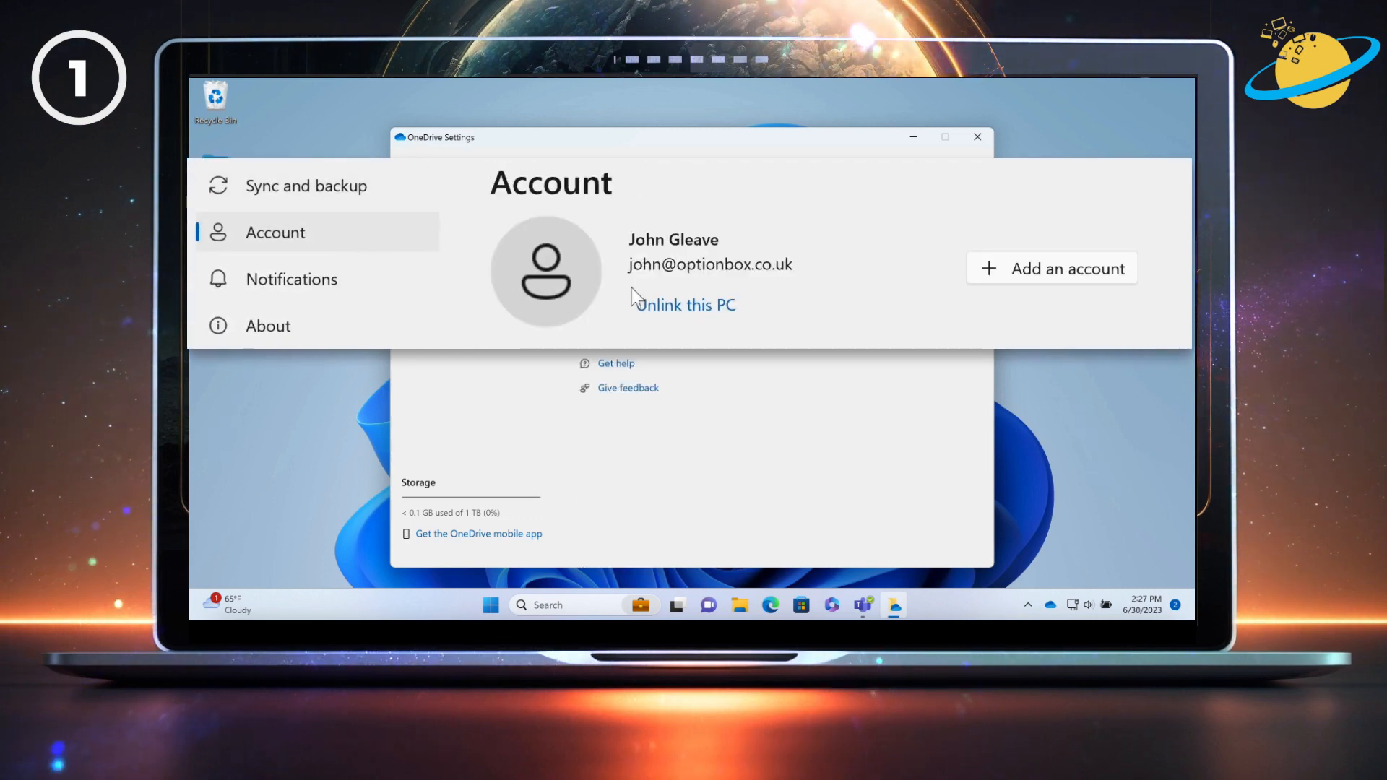
- Unlink this PC from the signed-in work account and confirm
left_click(684, 305)
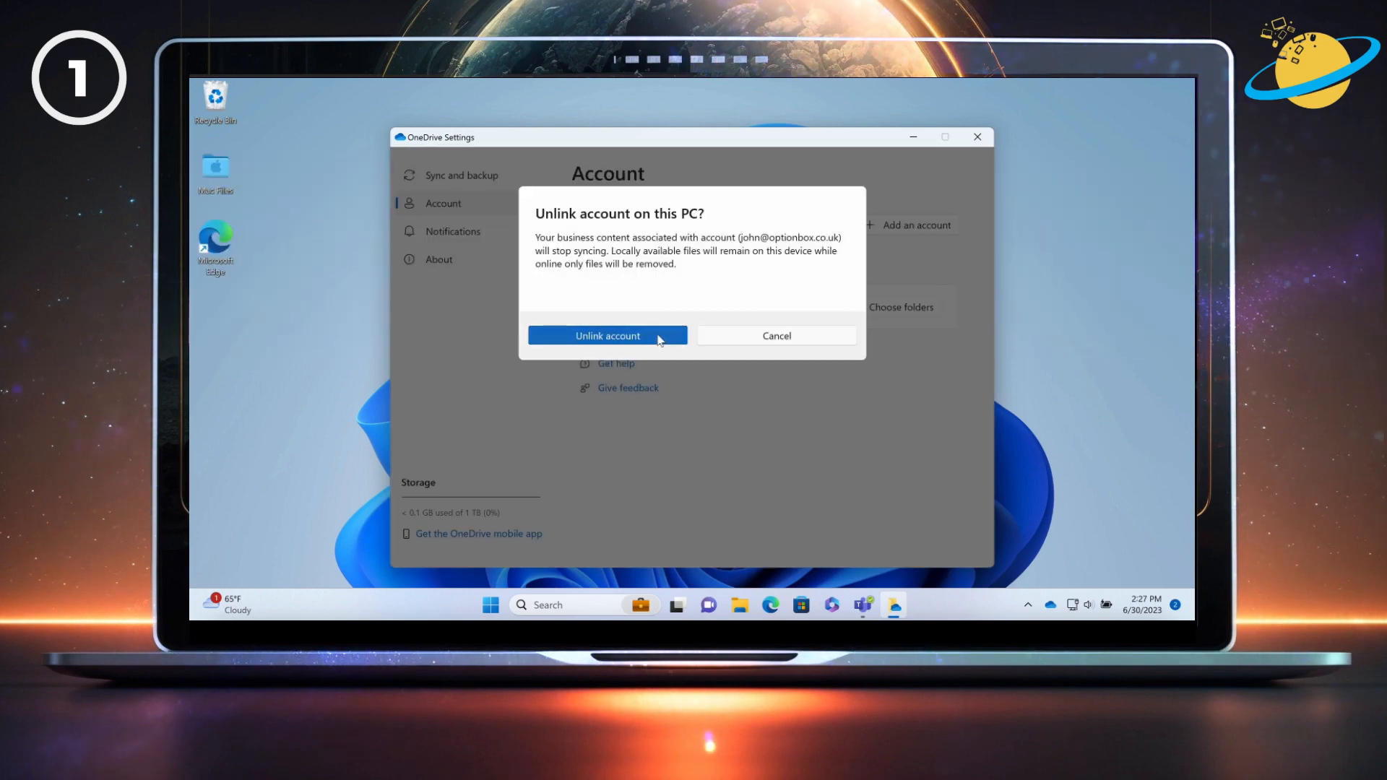
left_click(607, 335)
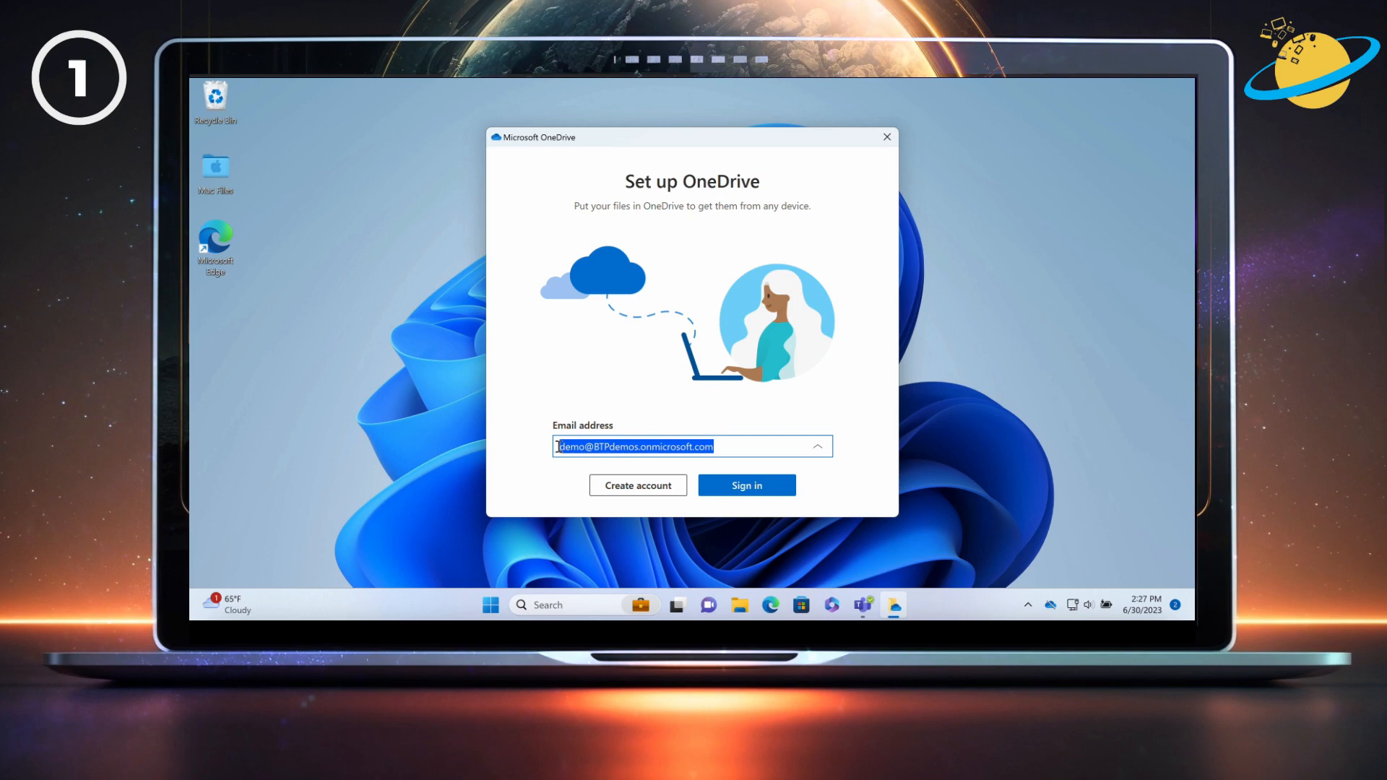
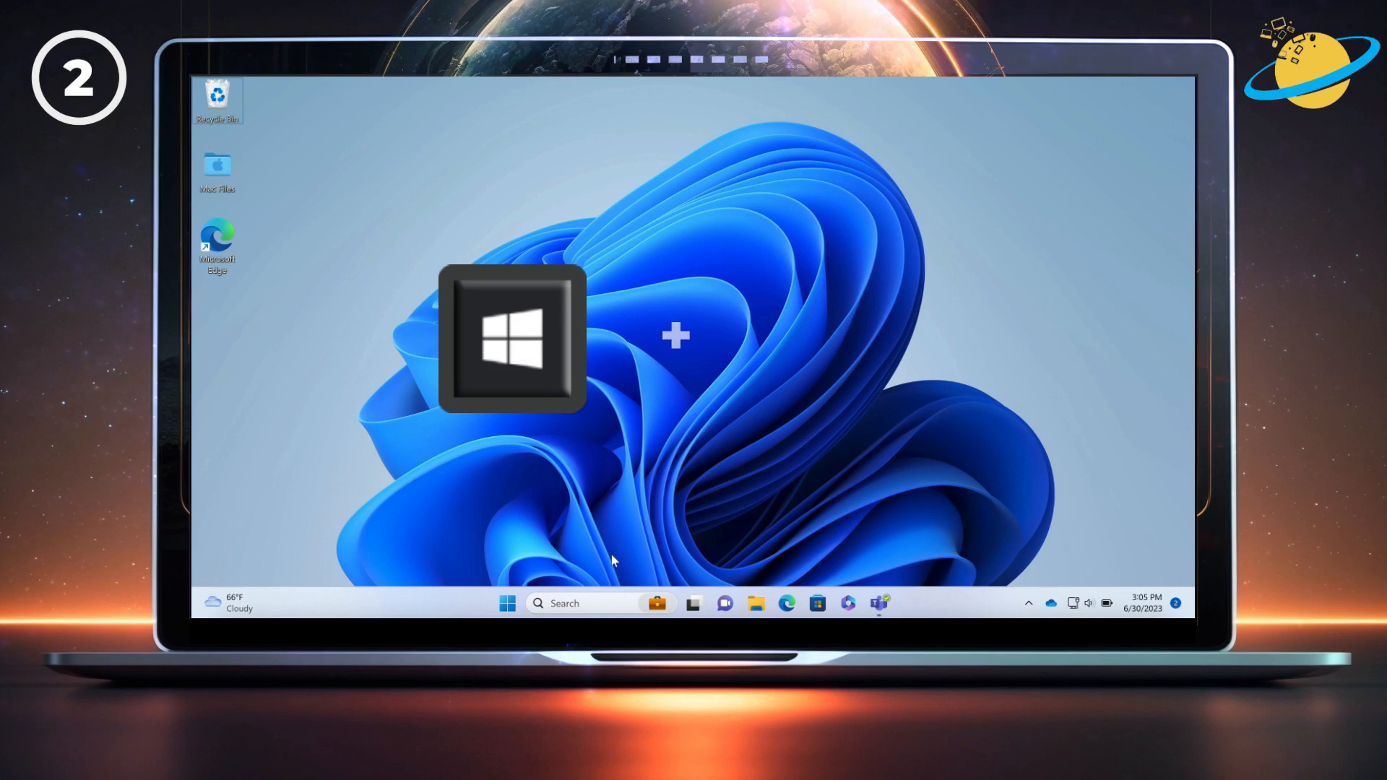
- Launch the Run app by searching Windows for 'run'
key("Win+r")
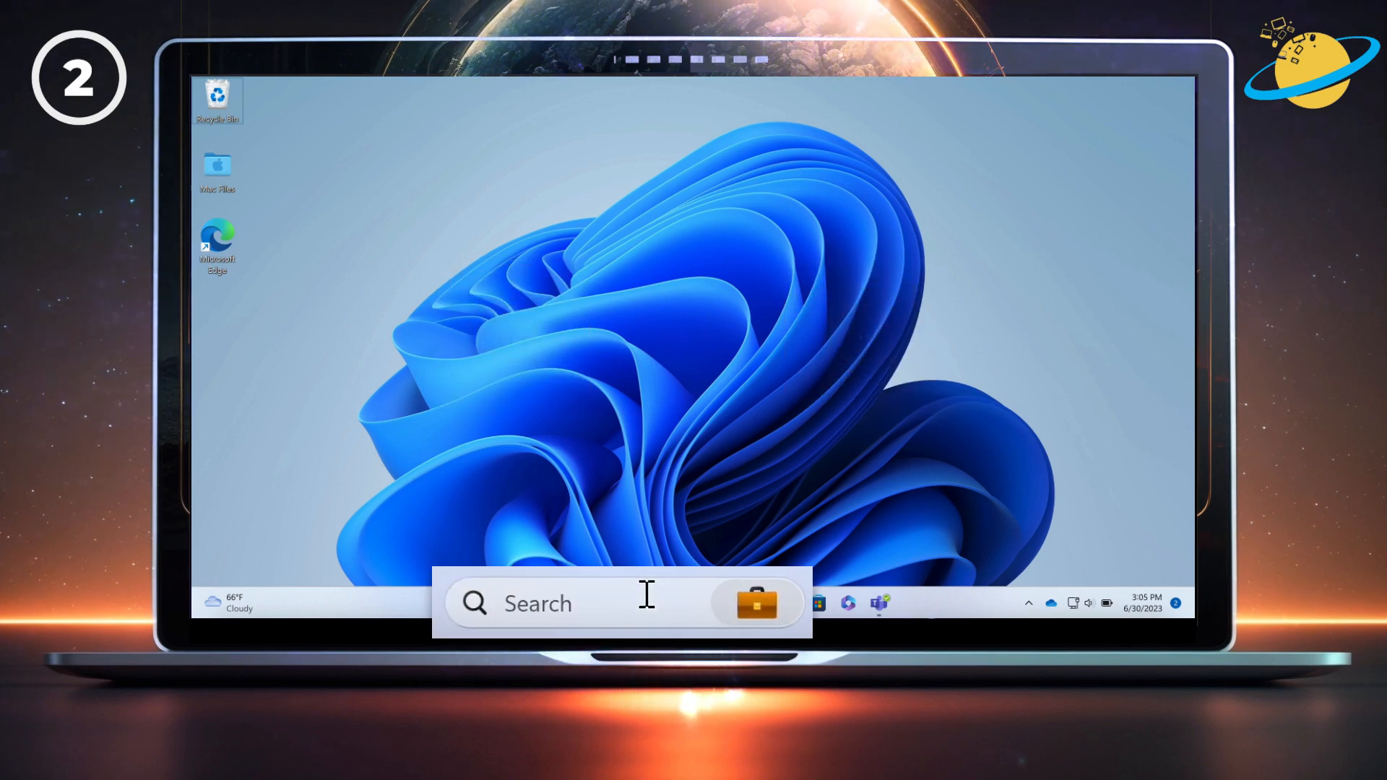
left_click(575, 604)
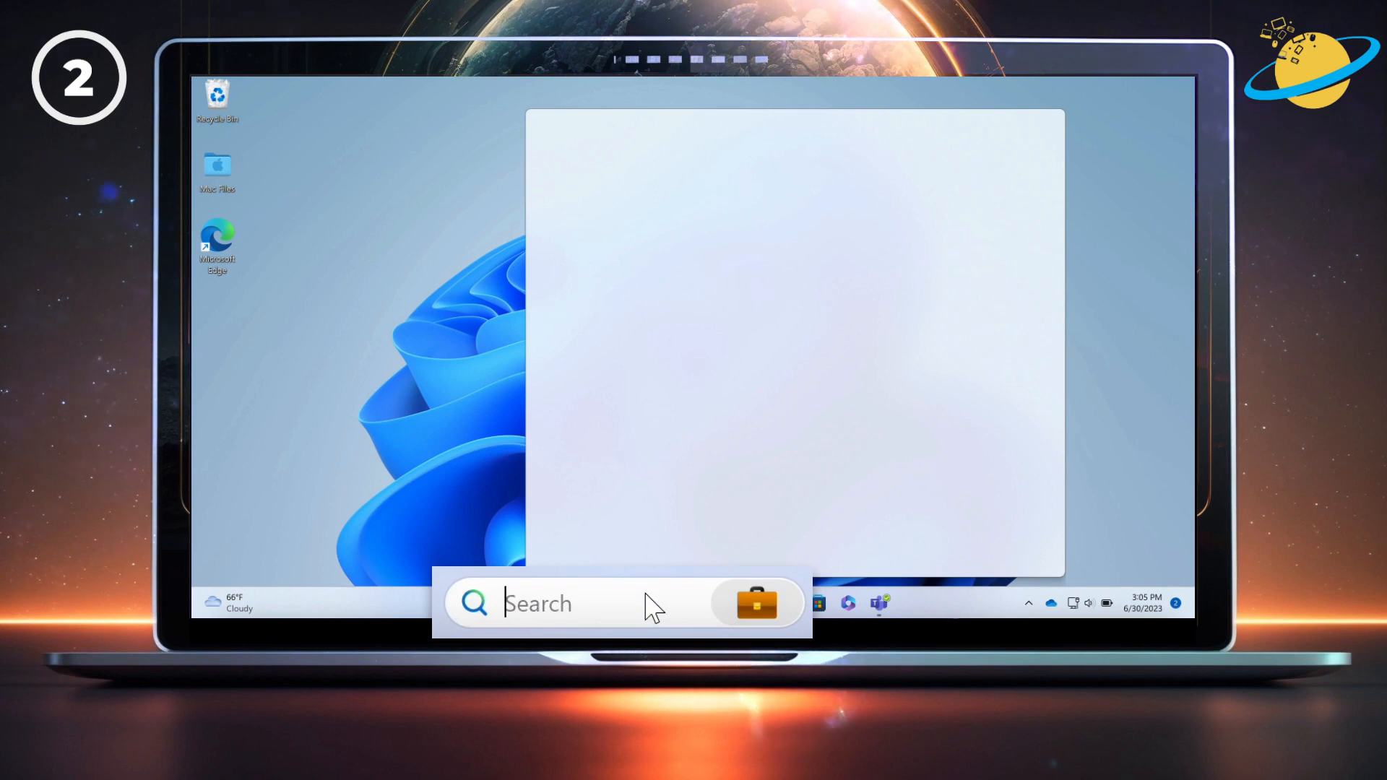
type("run")
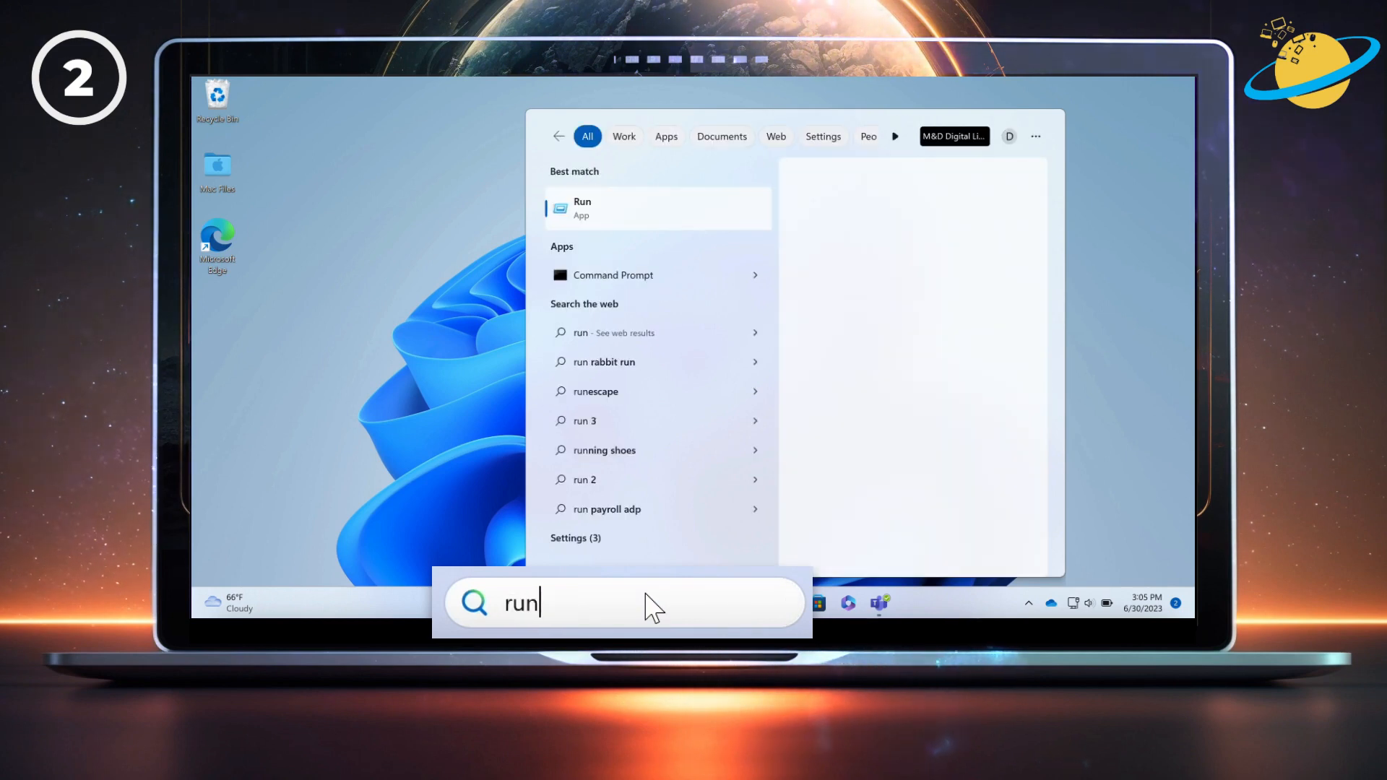
left_click(658, 208)
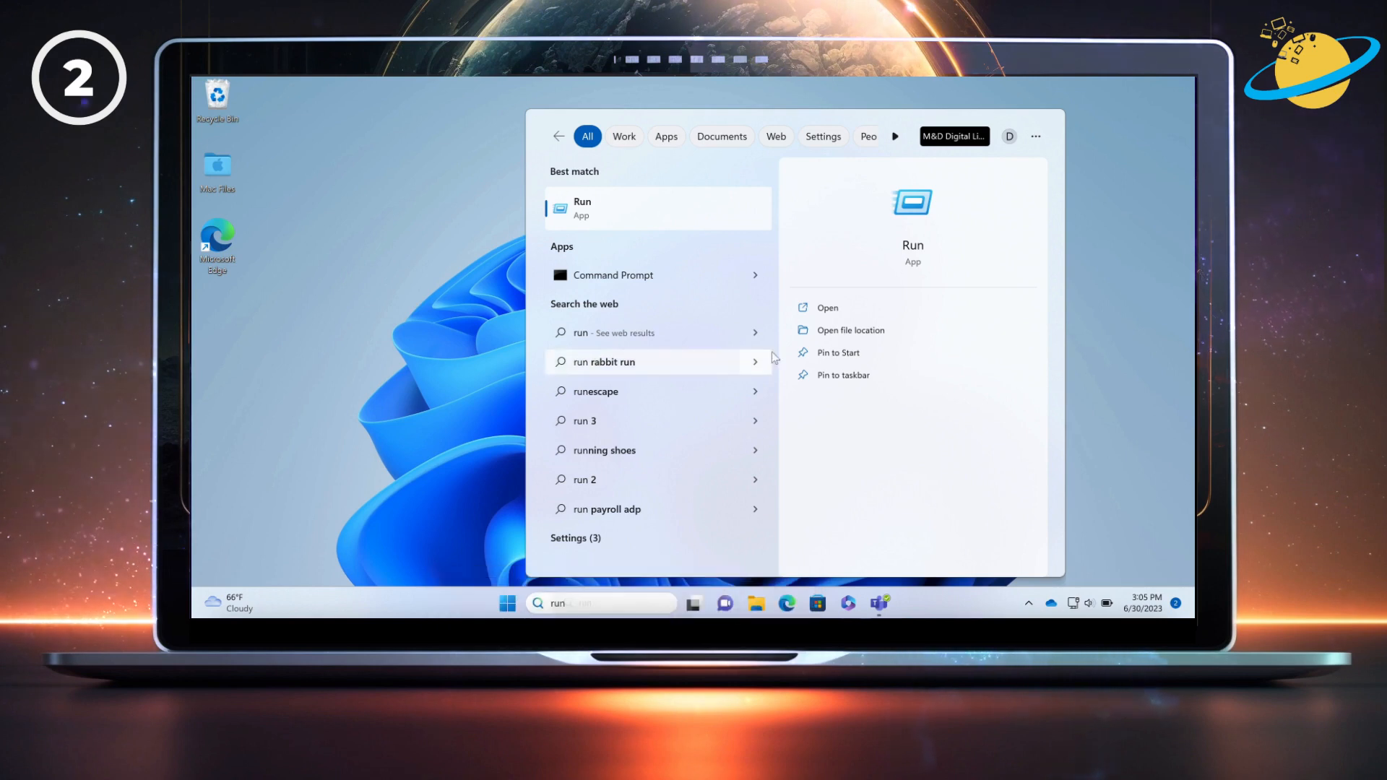
left_click(827, 306)
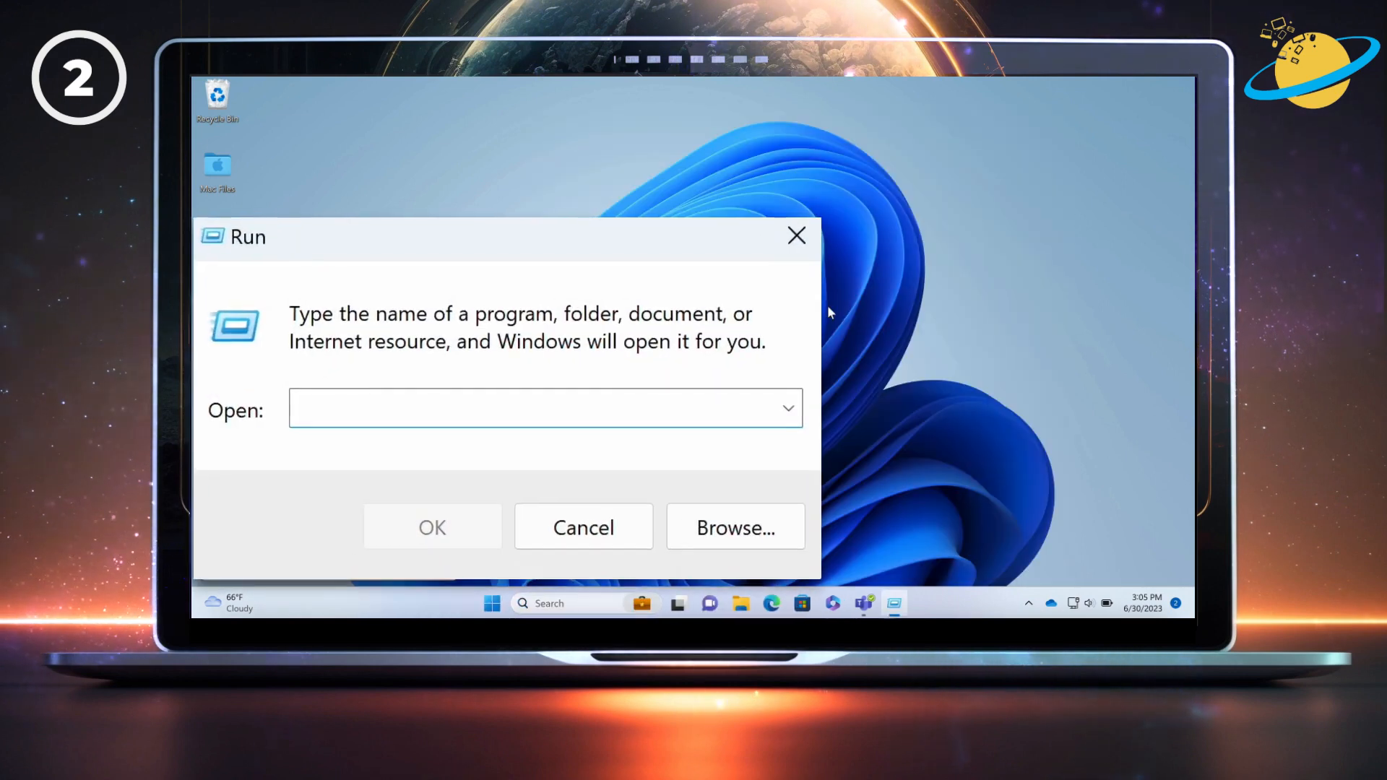
- Run wsreset.exe to reset the Microsoft Store cache
type("wsreset.exe")
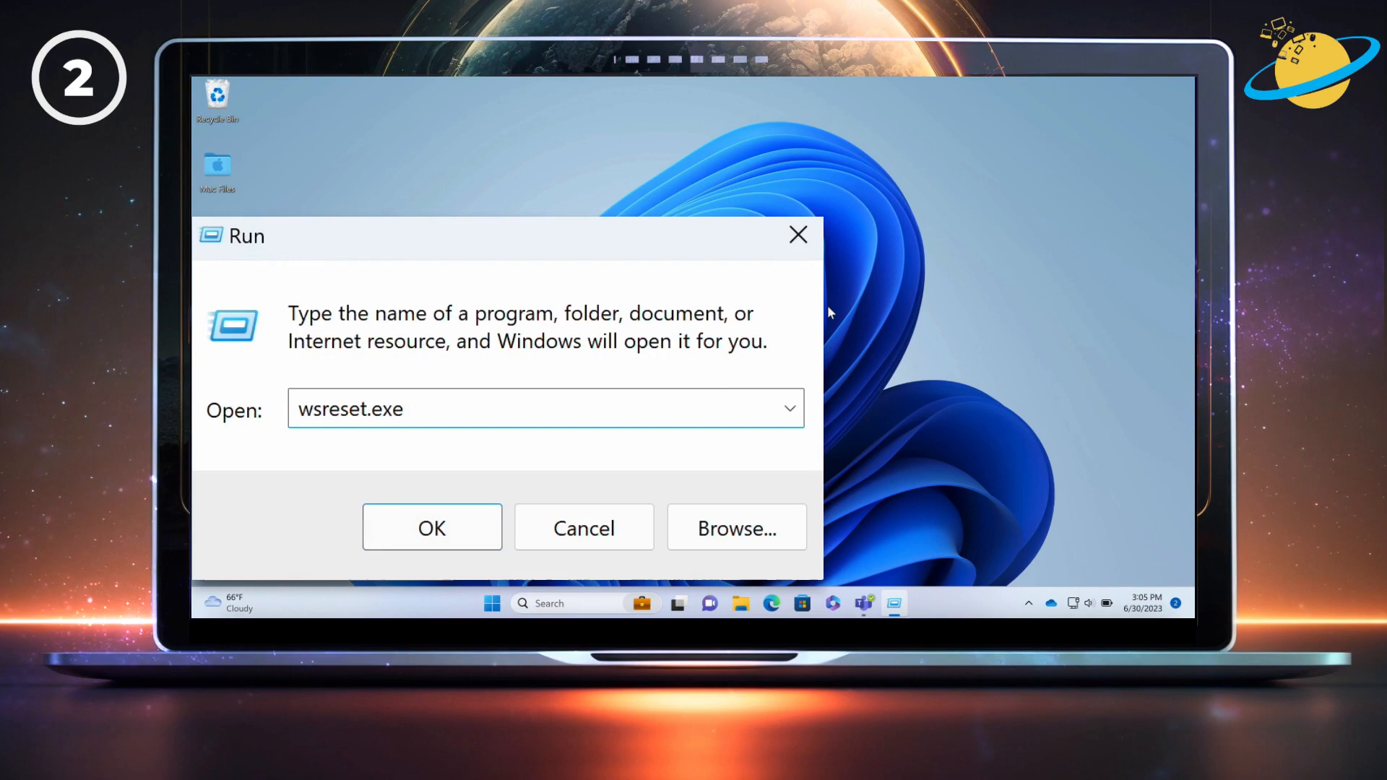
mouse_move(476, 492)
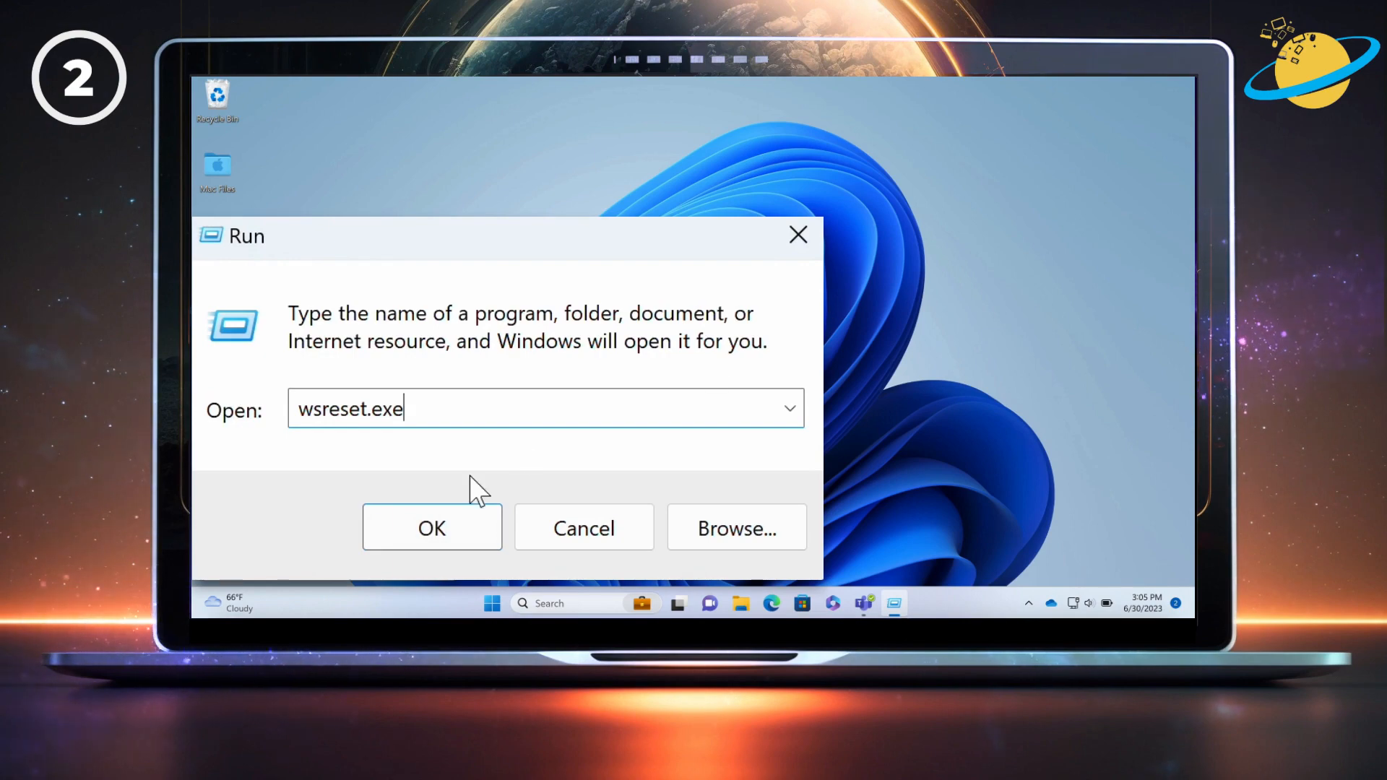
left_click(431, 527)
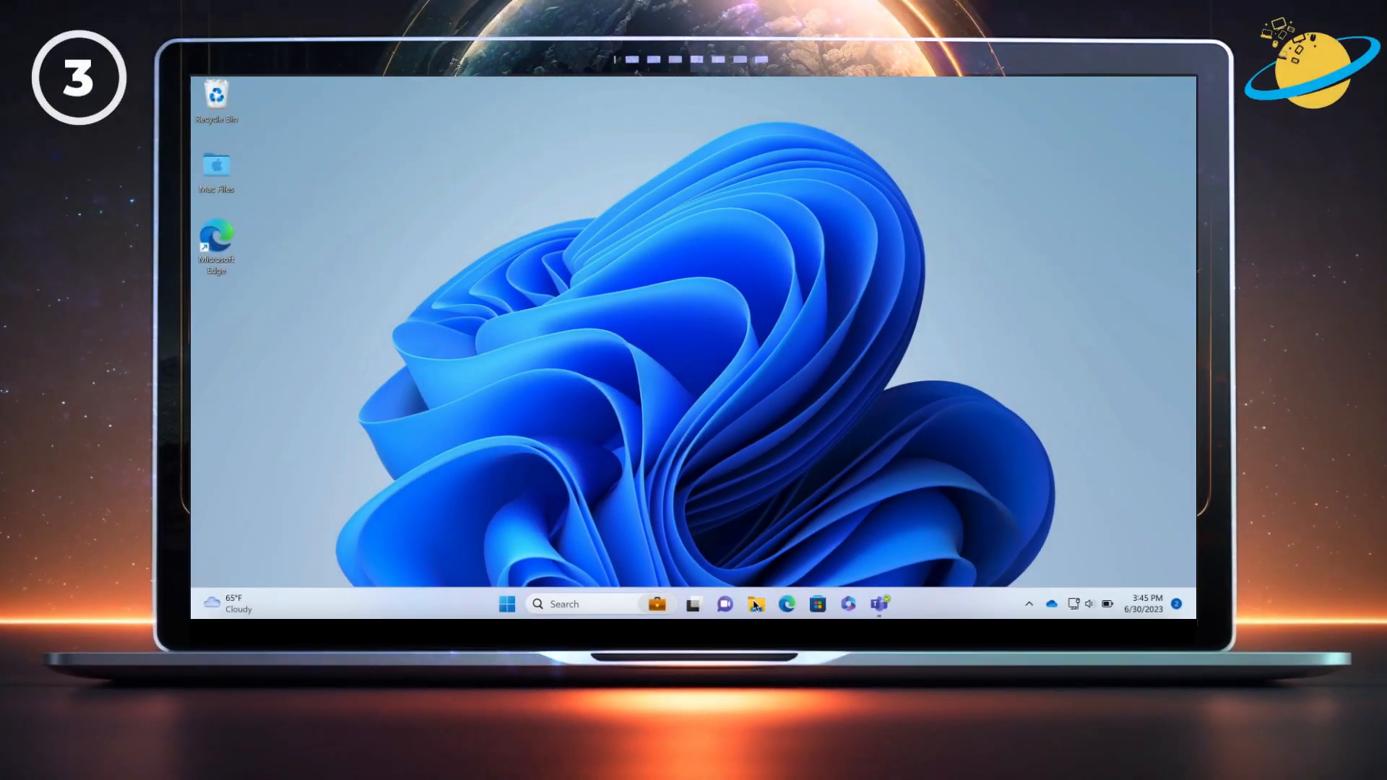
- In File Explorer go to This PC and into the Local Disk (C:) drive
left_click(755, 604)
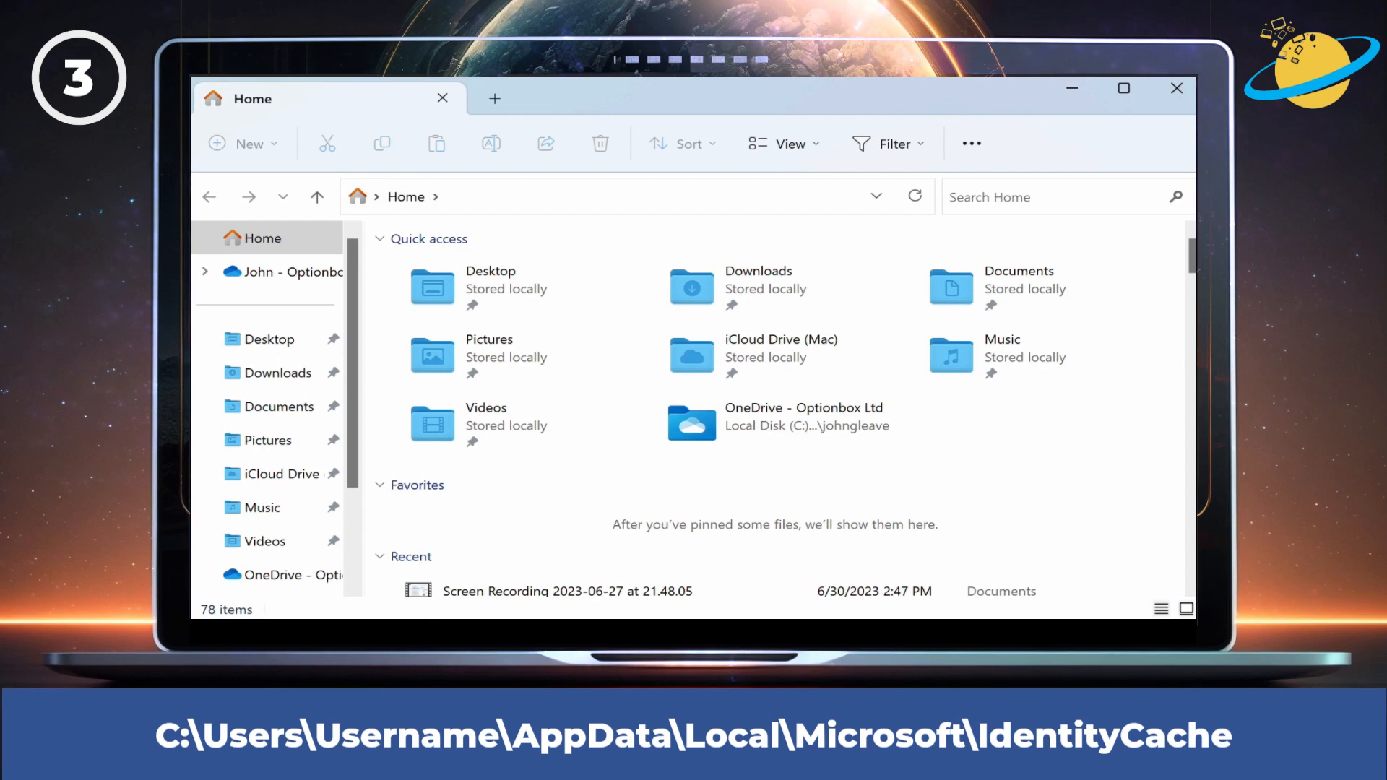
scroll("down", 3)
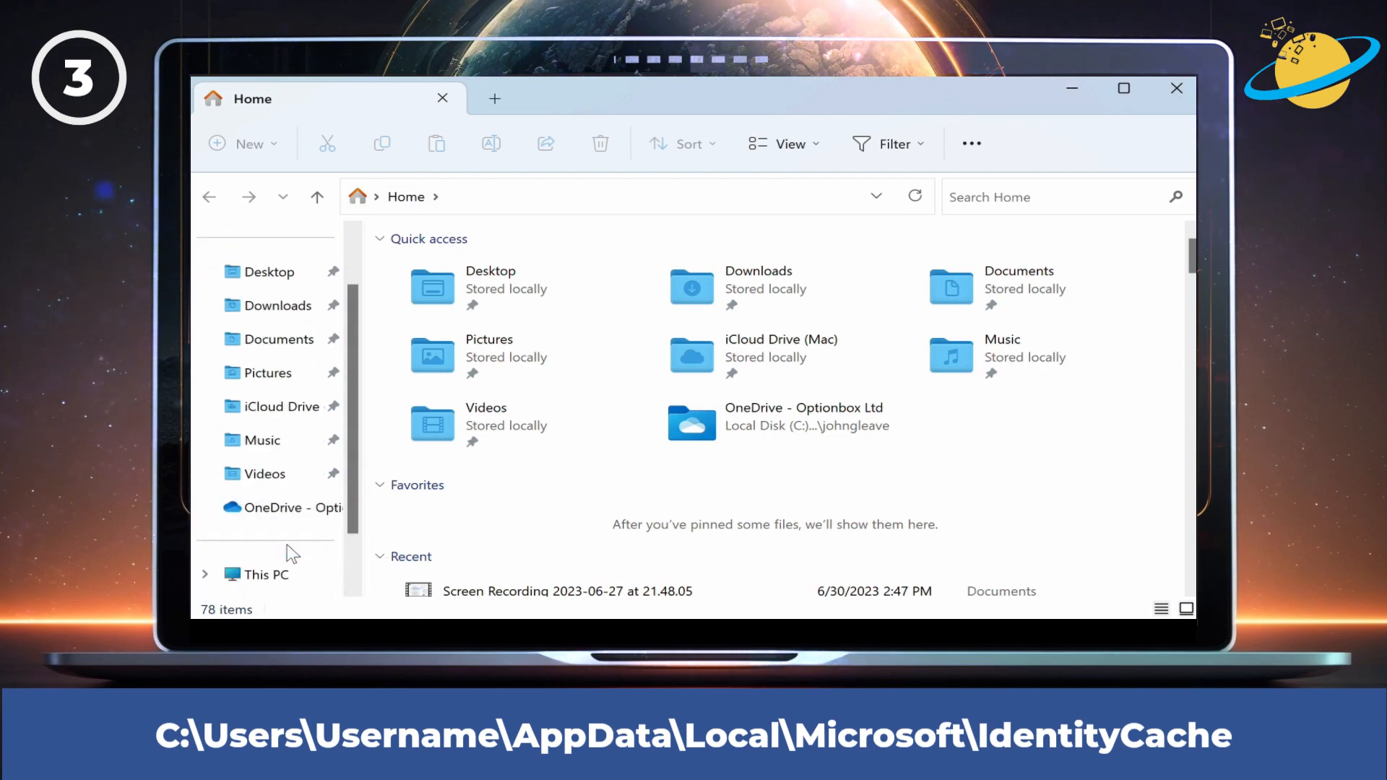
left_click(263, 574)
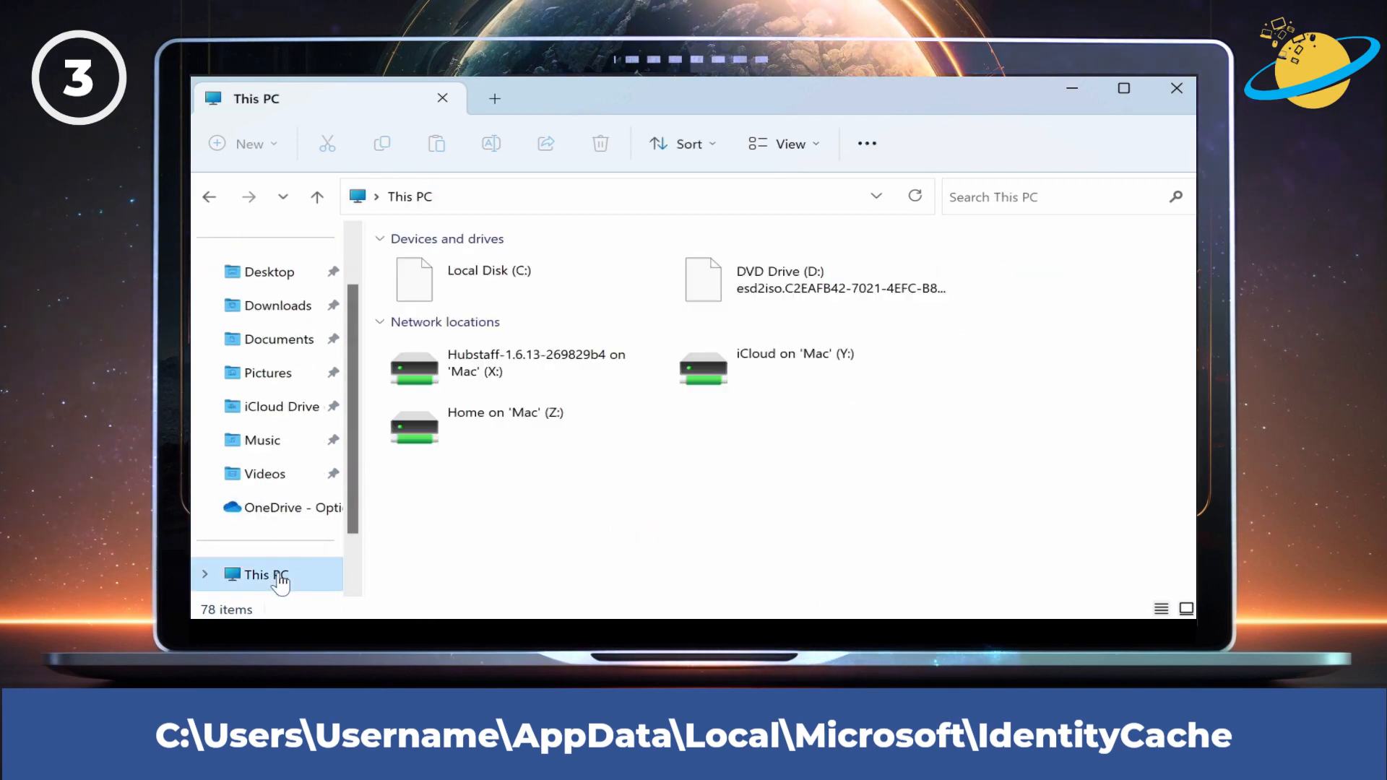
left_click(489, 270)
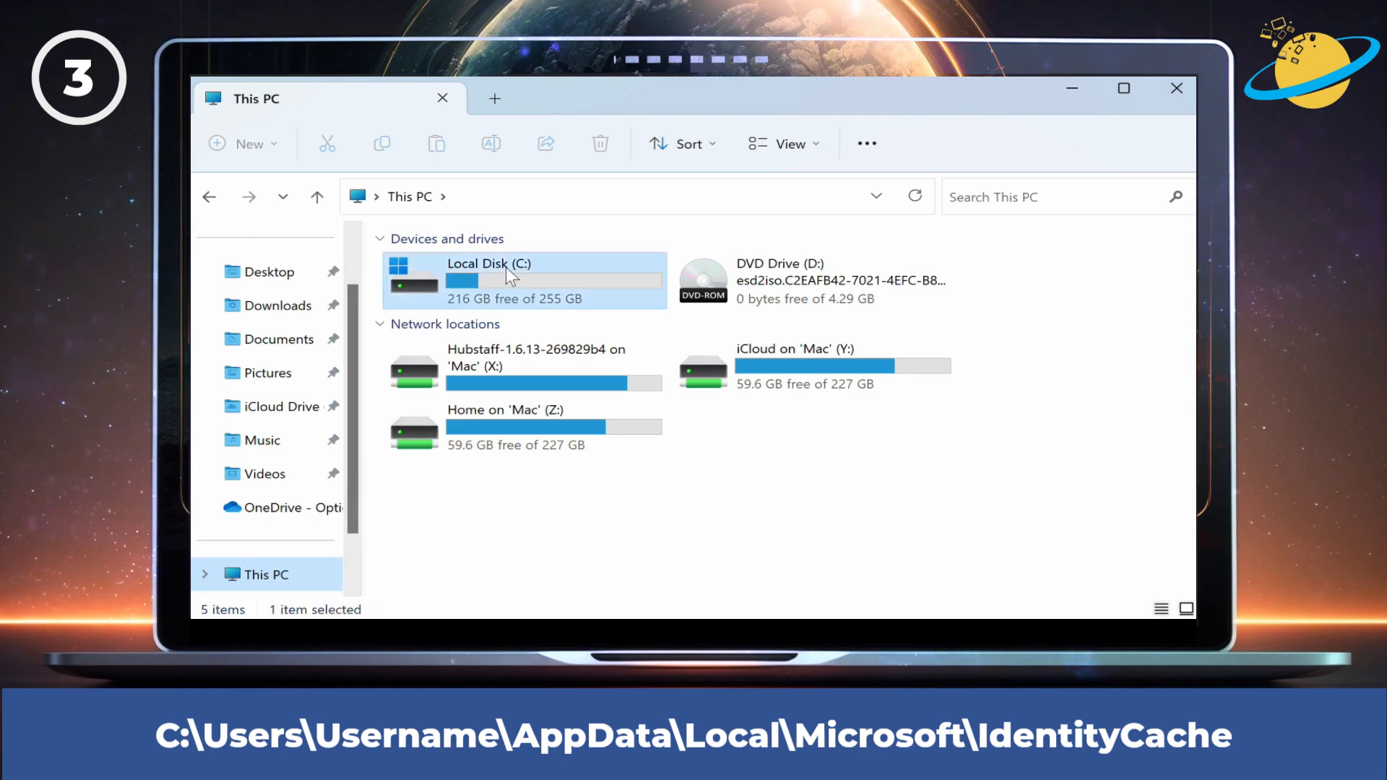
double_click(489, 281)
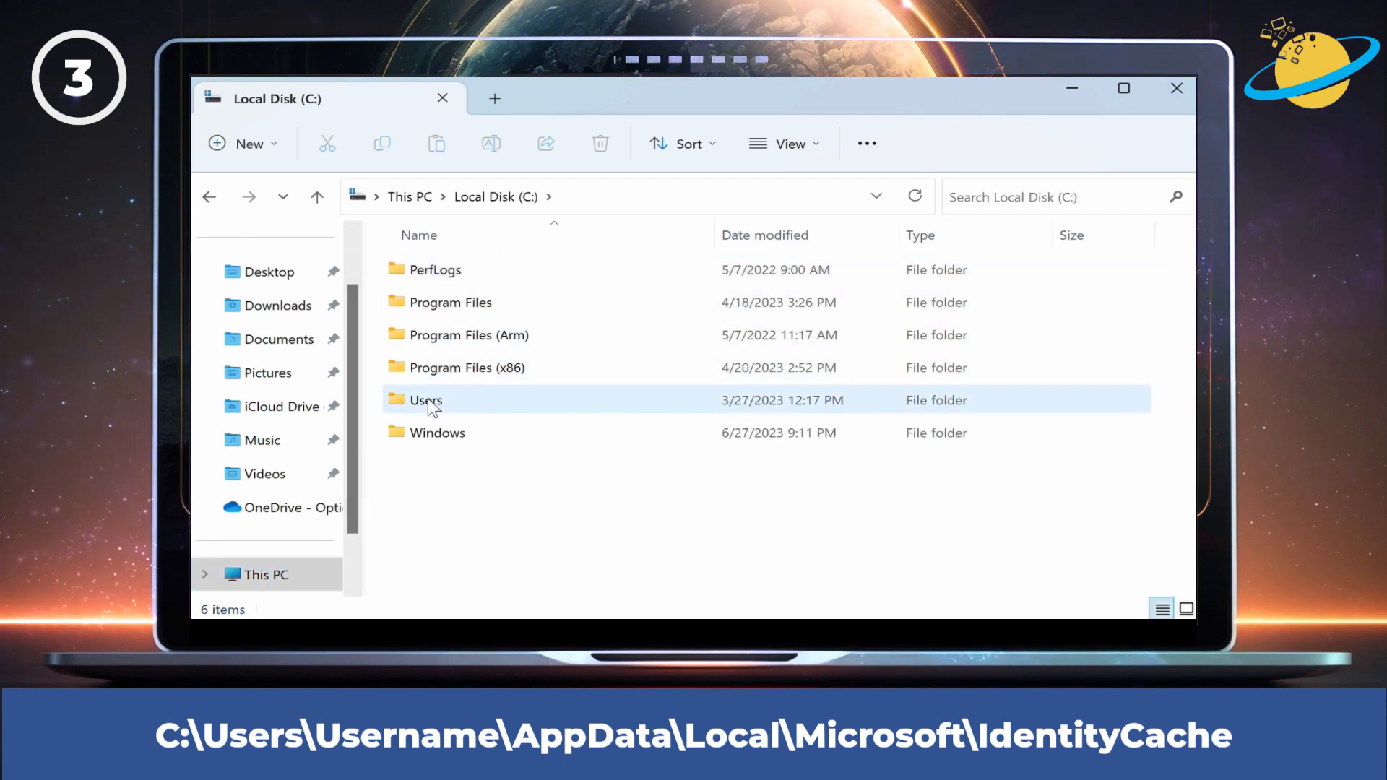
- Go into Users and then the current user's profile folder
double_click(425, 400)
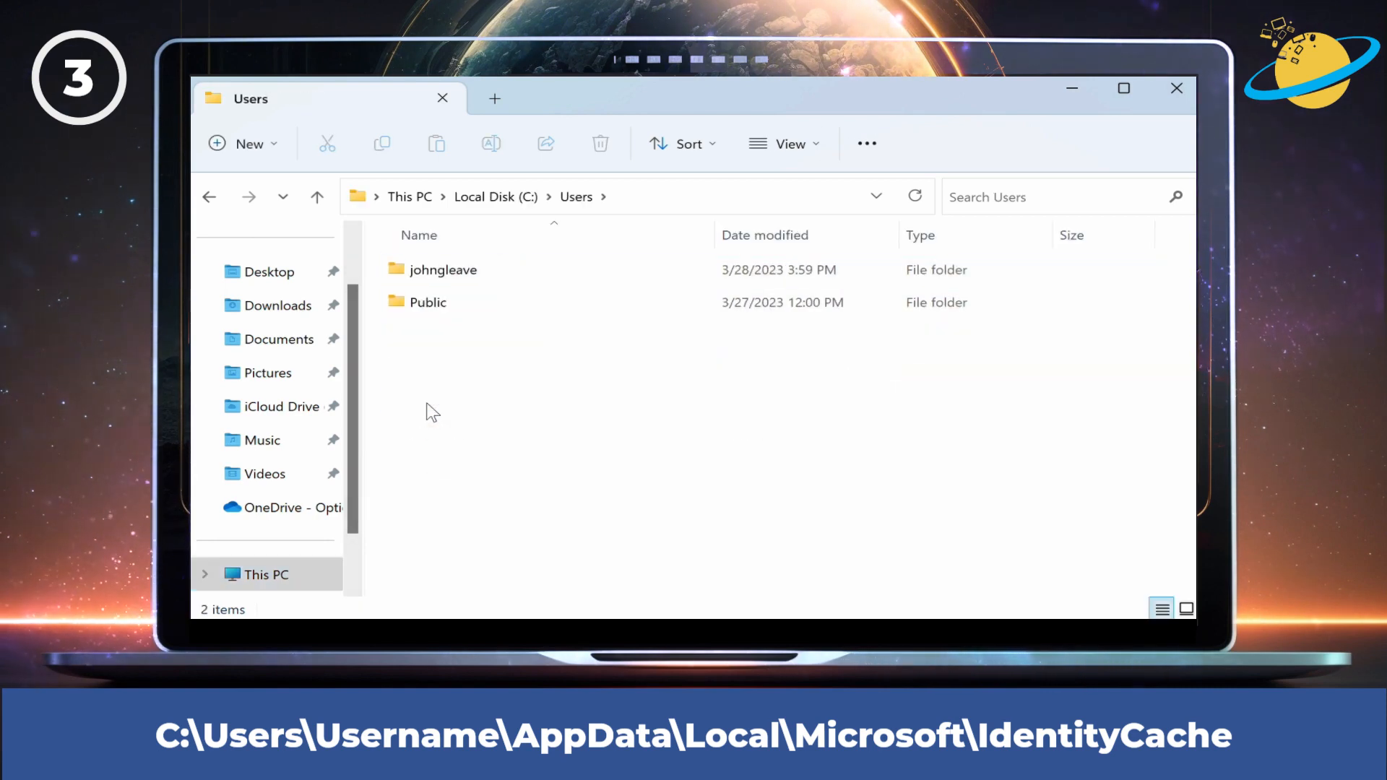
left_click(443, 270)
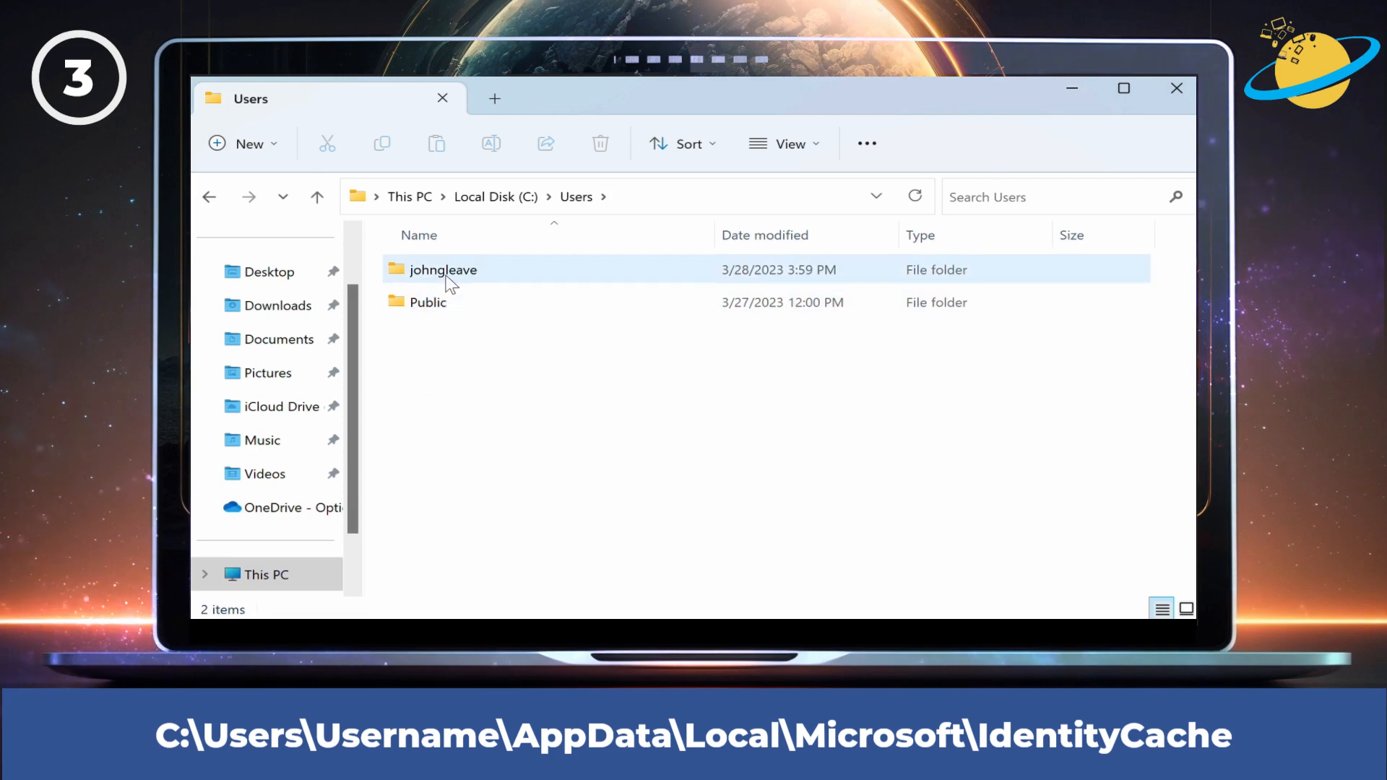
double_click(442, 271)
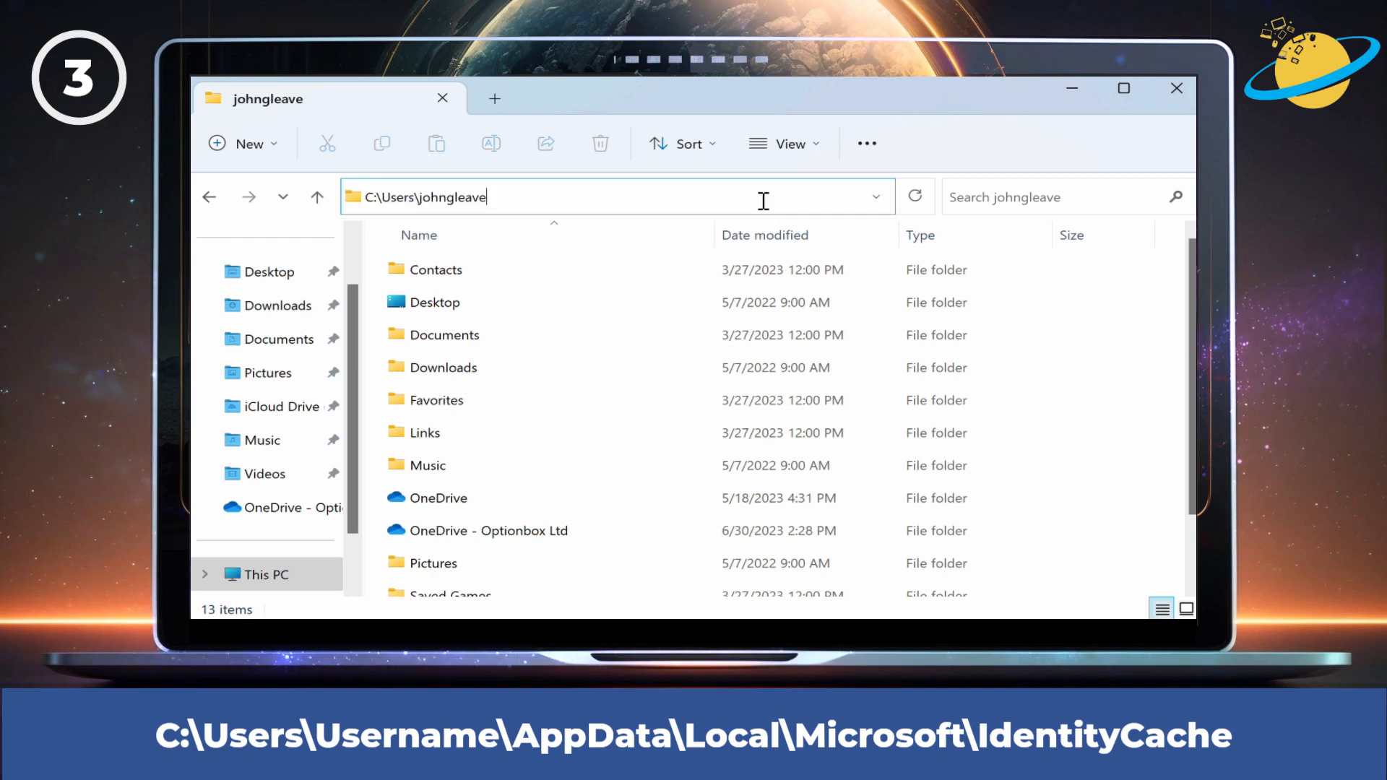
- Navigate through AppData into the Local and then Microsoft folders
type("\\ap")
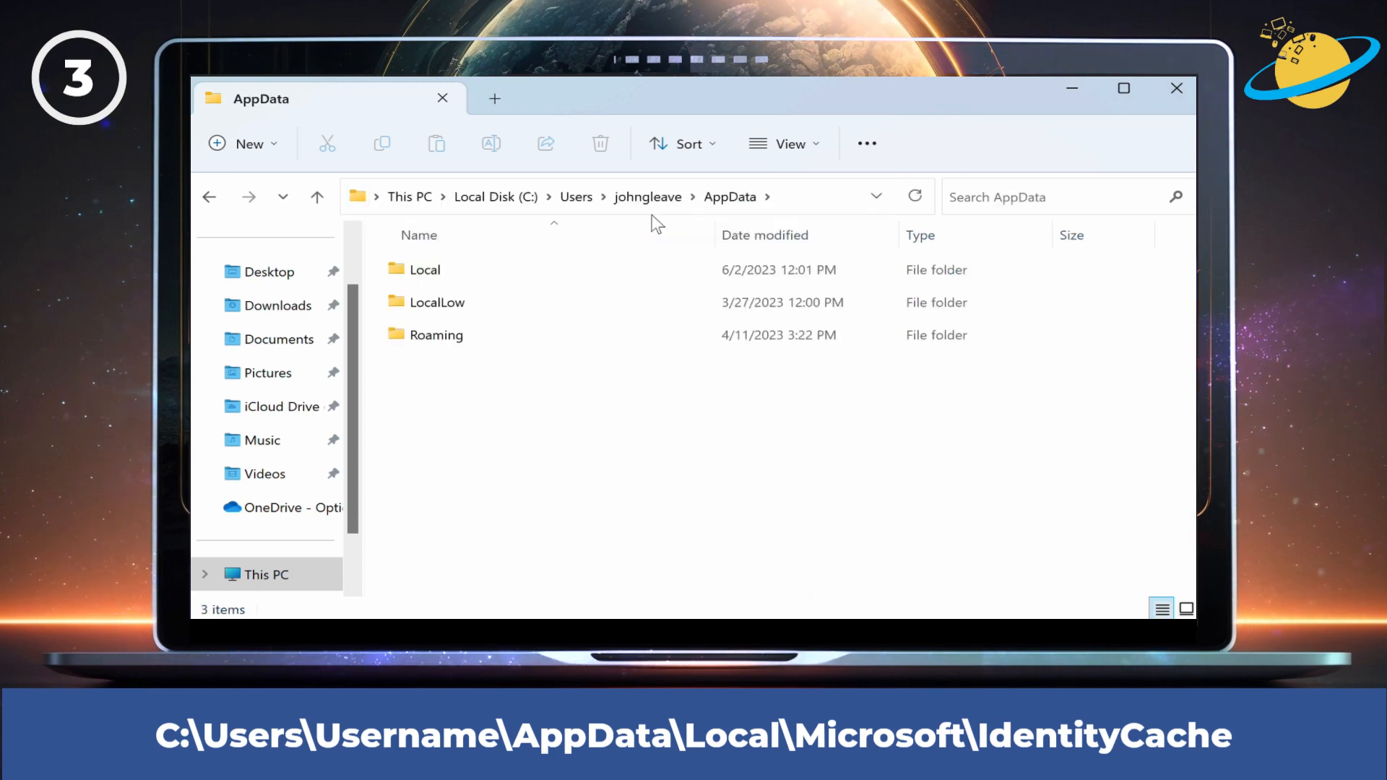
double_click(425, 270)
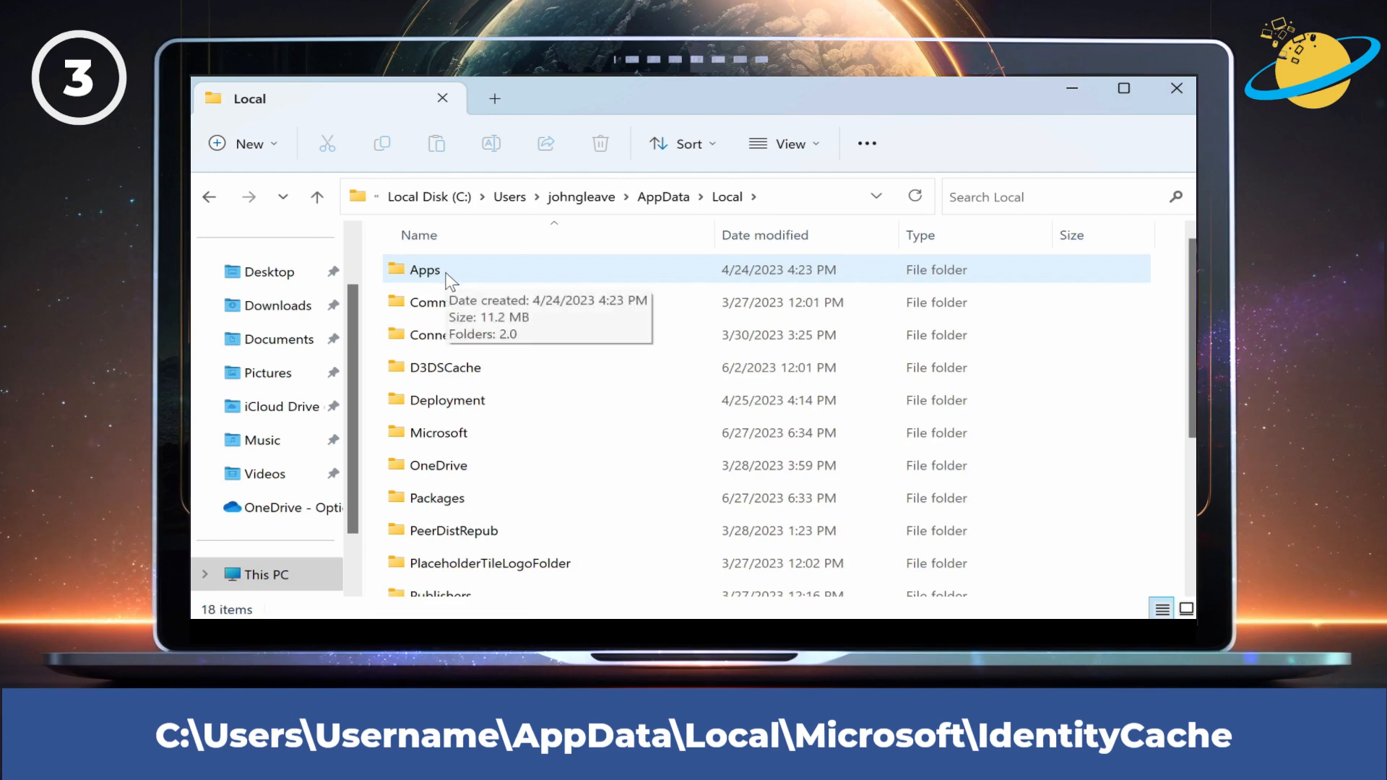
double_click(440, 432)
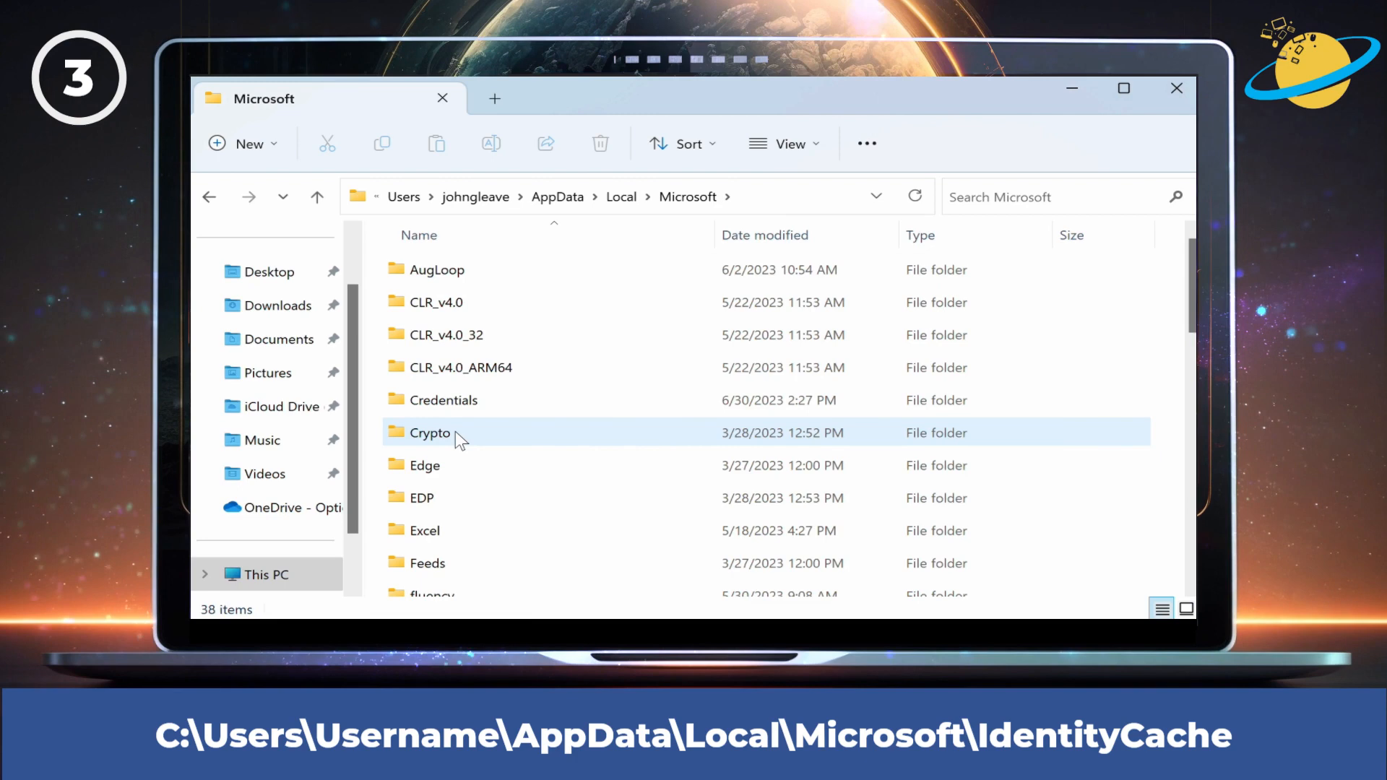
- Select the IdentityCache folder and bring up its context menu for deletion
scroll("down", 3)
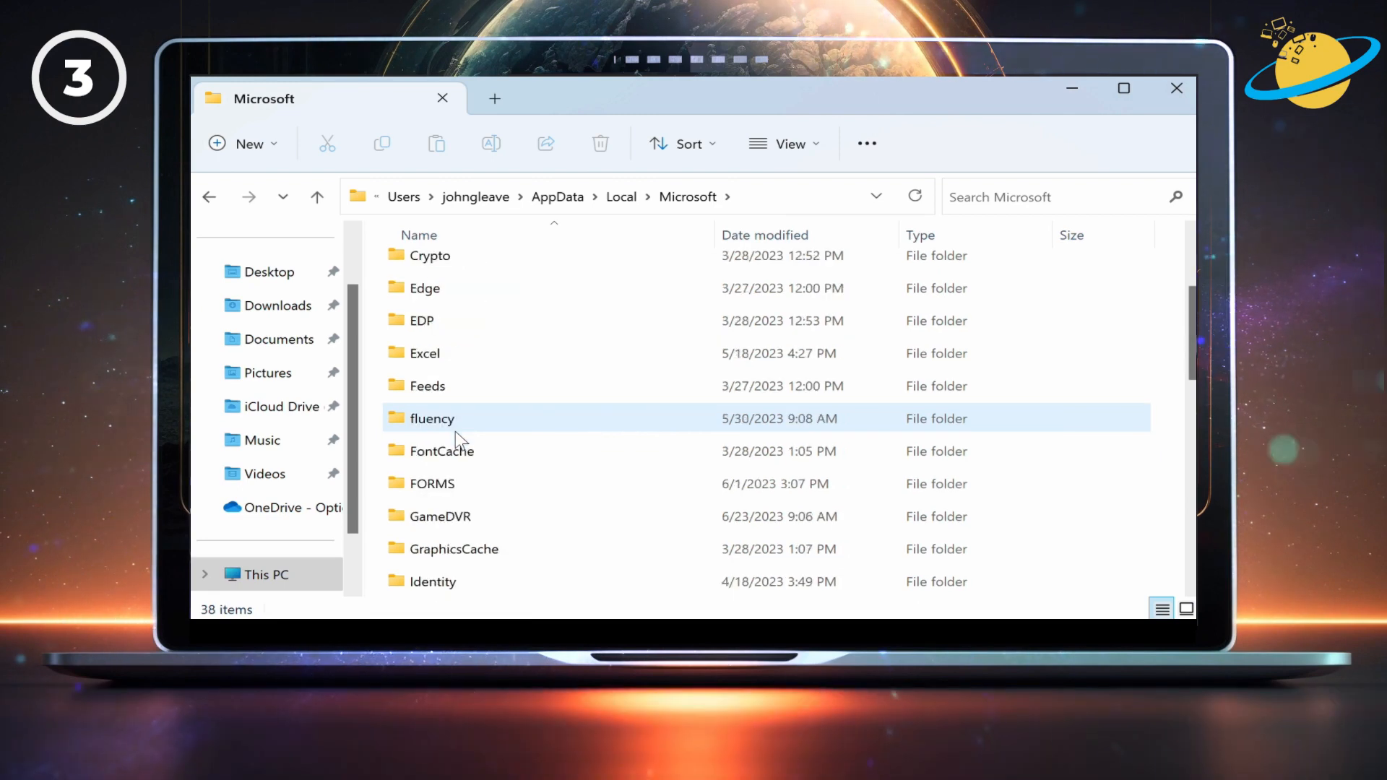
scroll("down", 3)
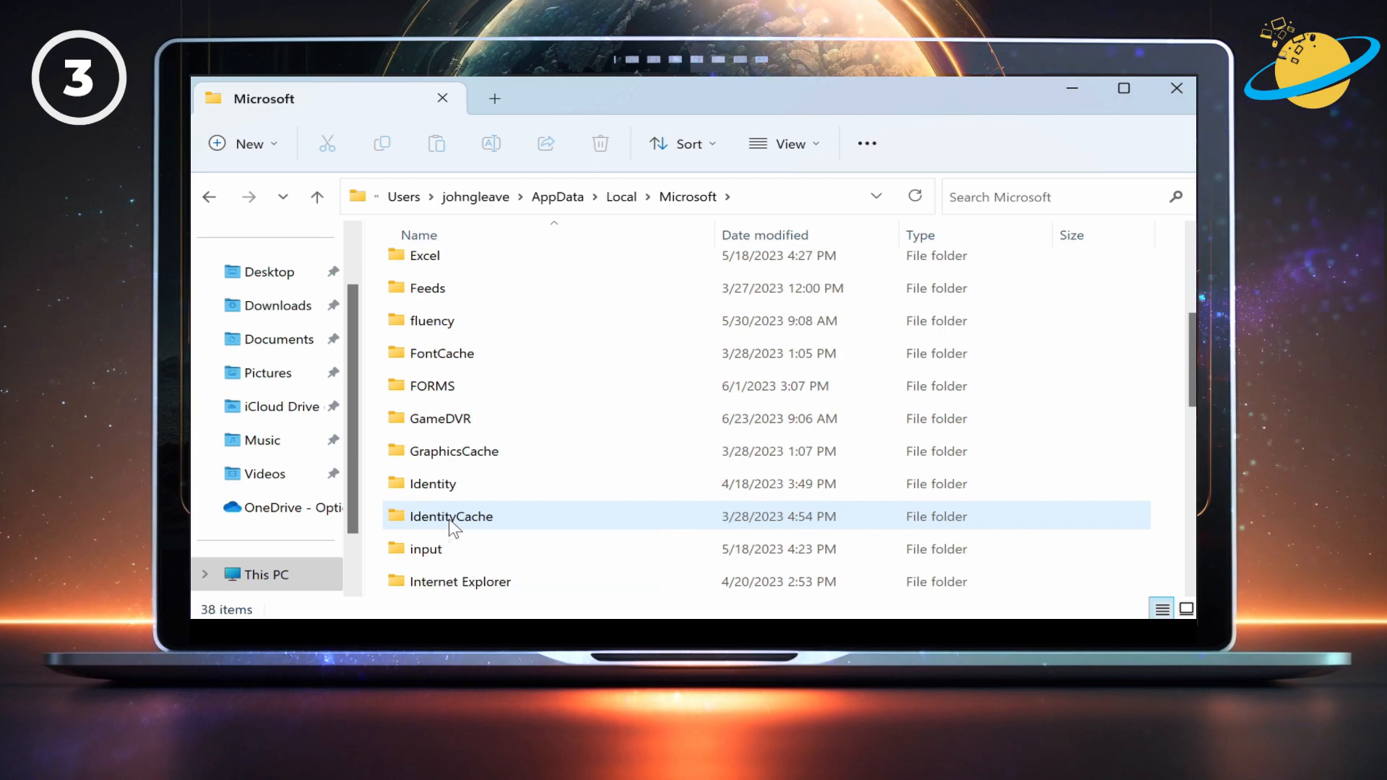
left_click(450, 516)
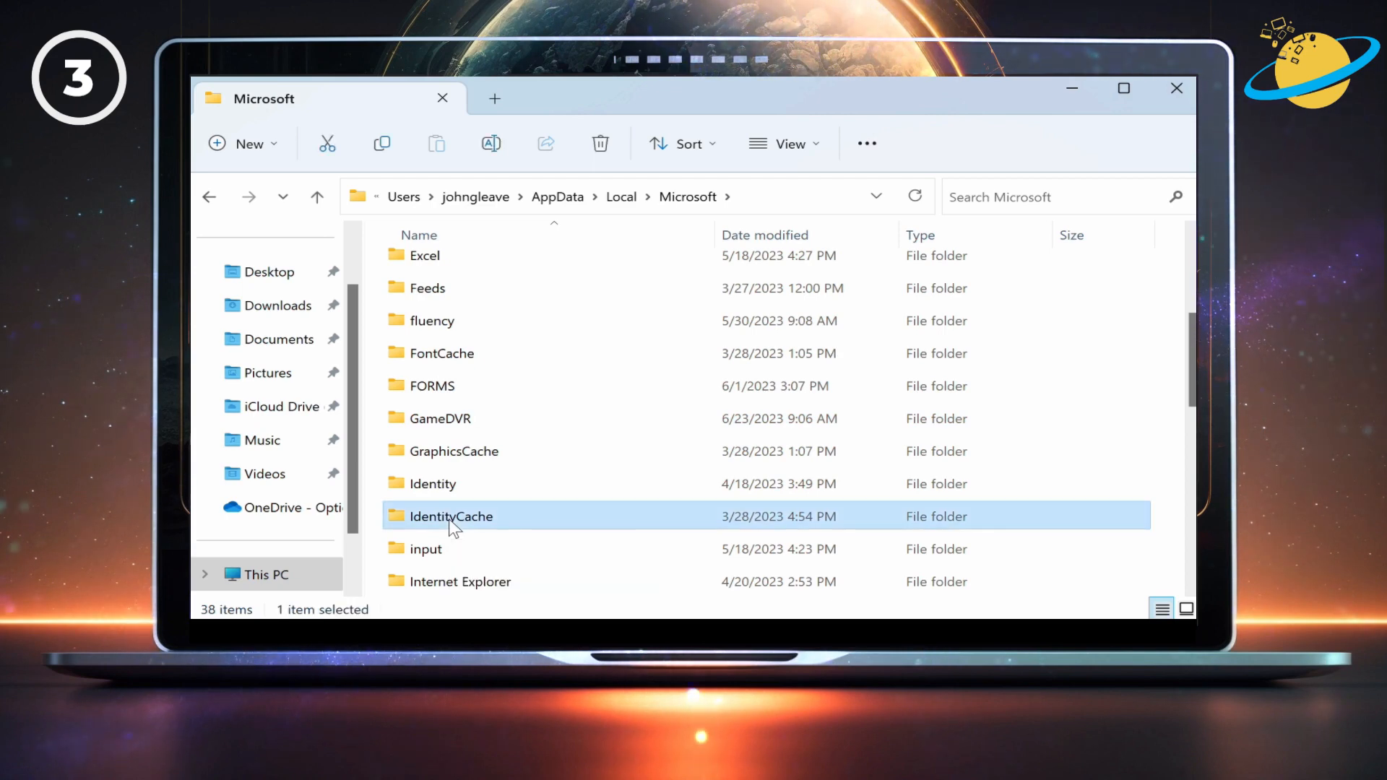
right_click(451, 516)
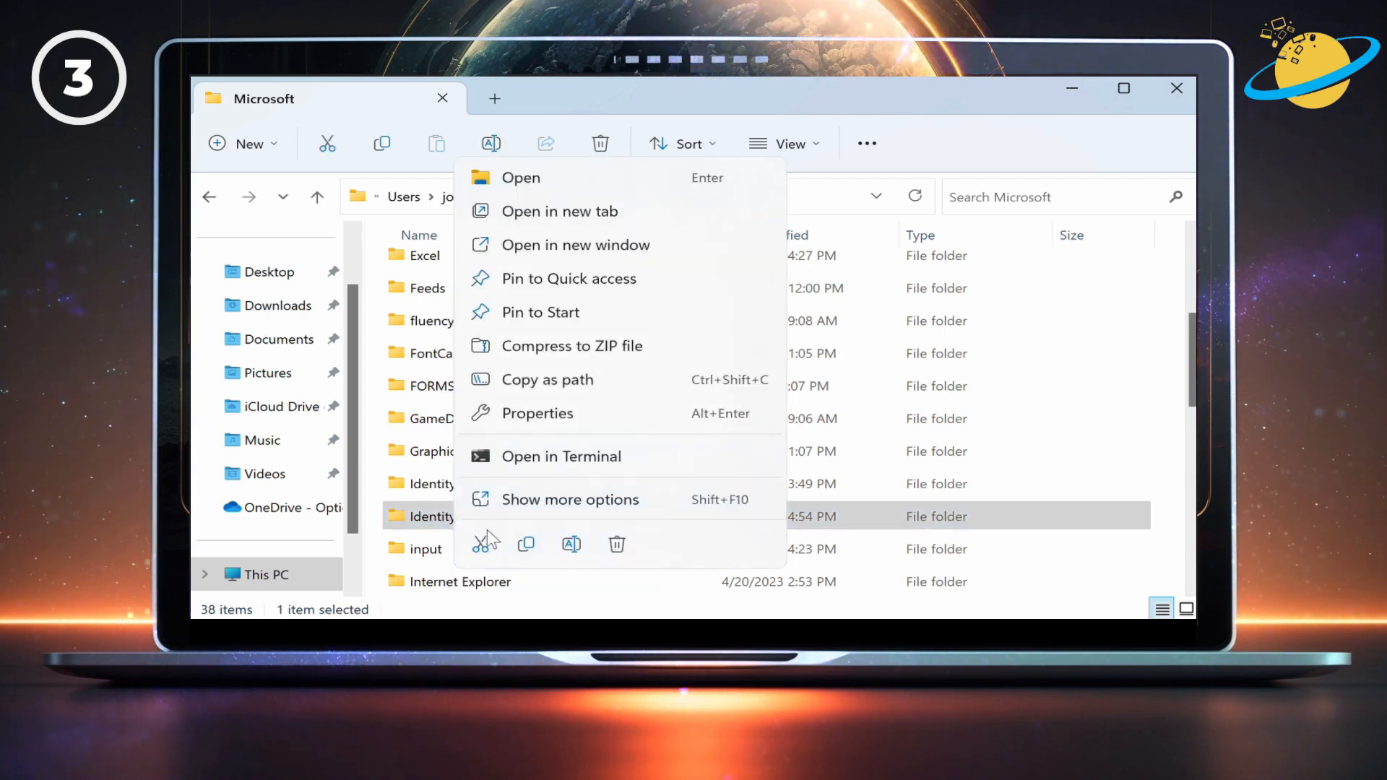